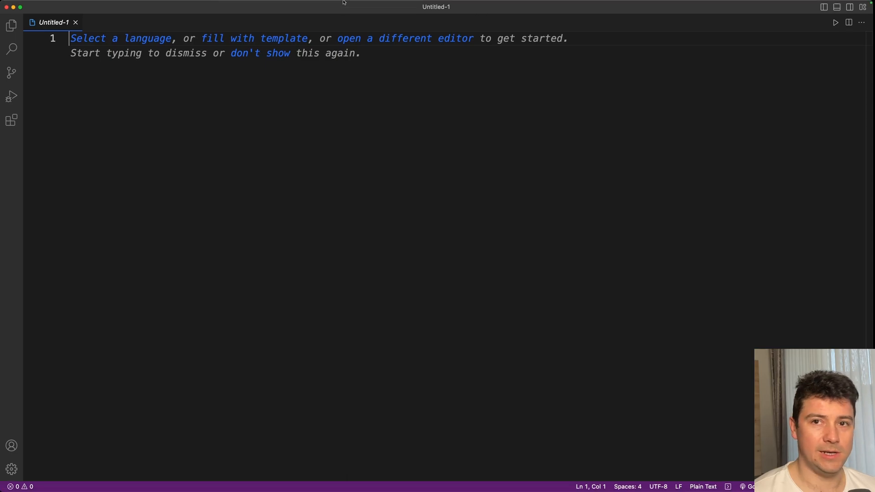
Show the Explorer, then the Extensions view listing installed and recommended extensions
left_click(13, 28)
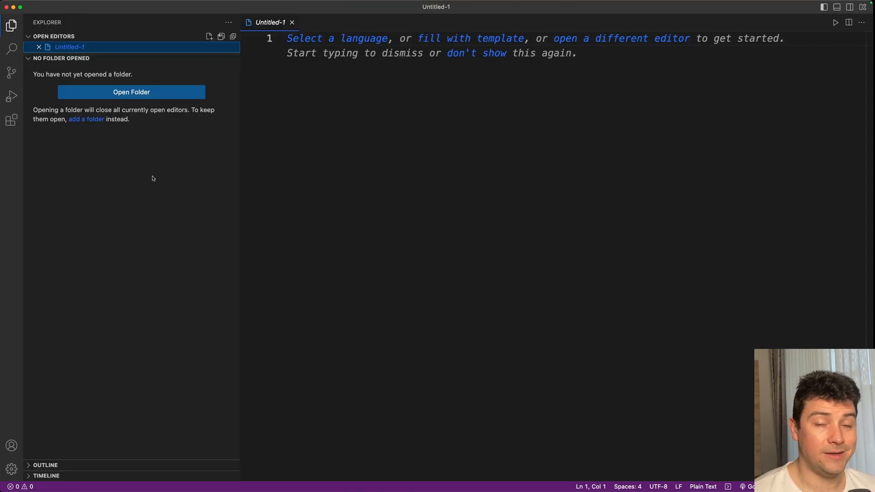
mouse_move(23, 126)
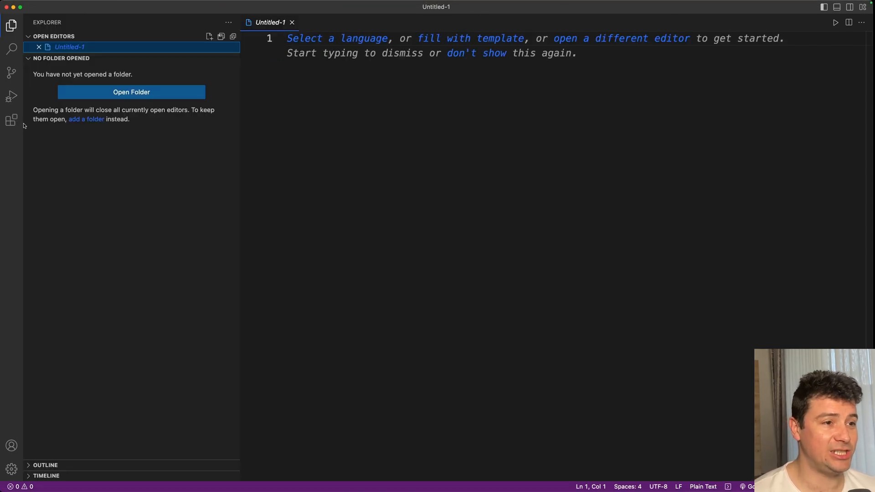
left_click(11, 119)
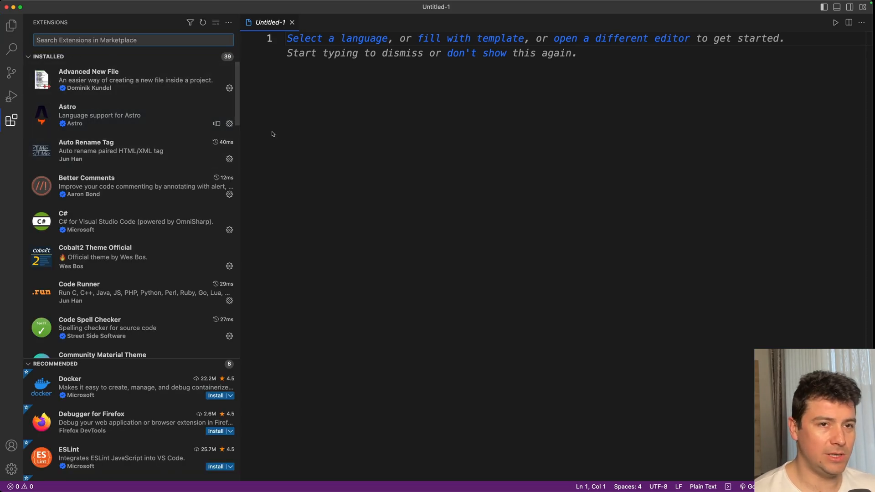
mouse_move(187, 146)
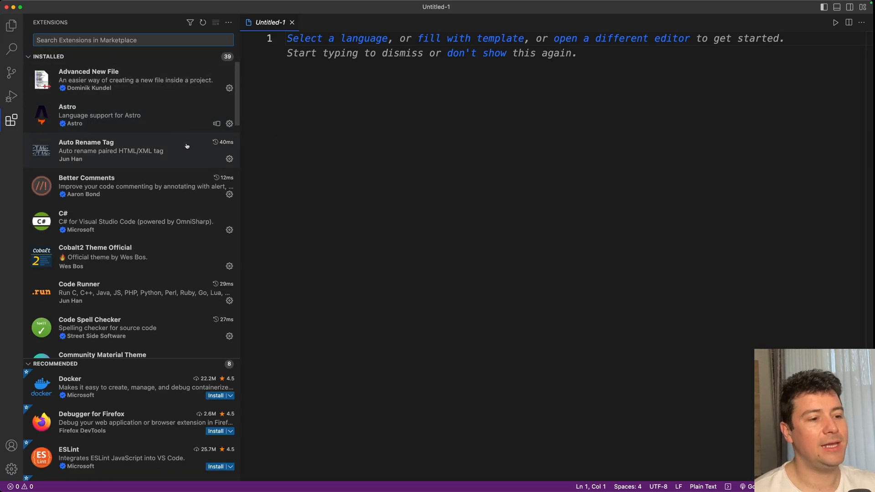
mouse_move(10, 118)
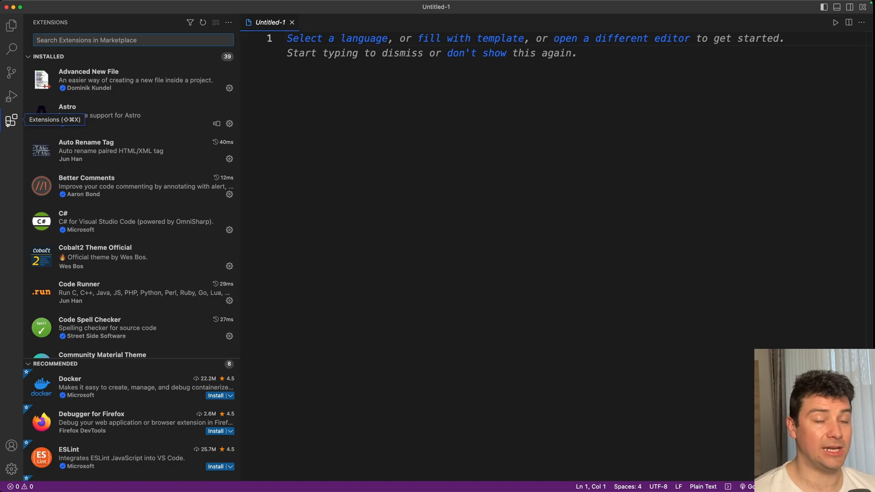
Search the marketplace for chatgpt and open the ChatGPT 4 (EasyCode AI) details page
type("chatgpt")
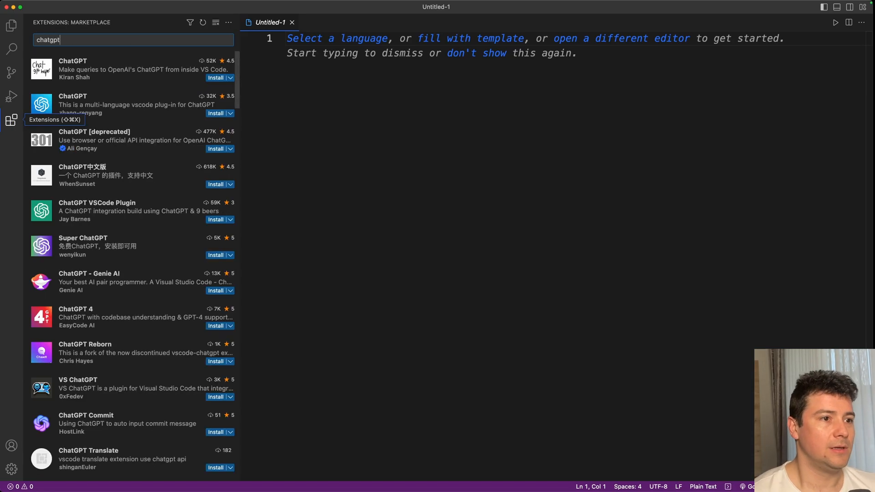
mouse_move(120, 293)
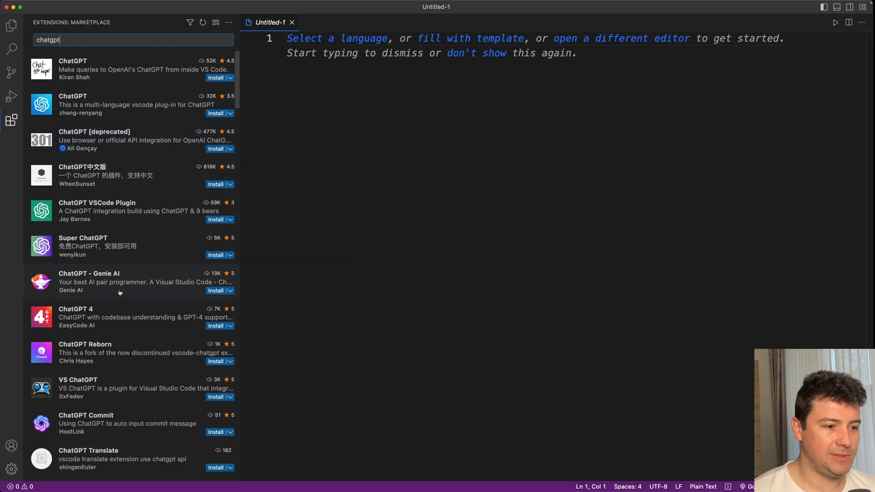
mouse_move(106, 315)
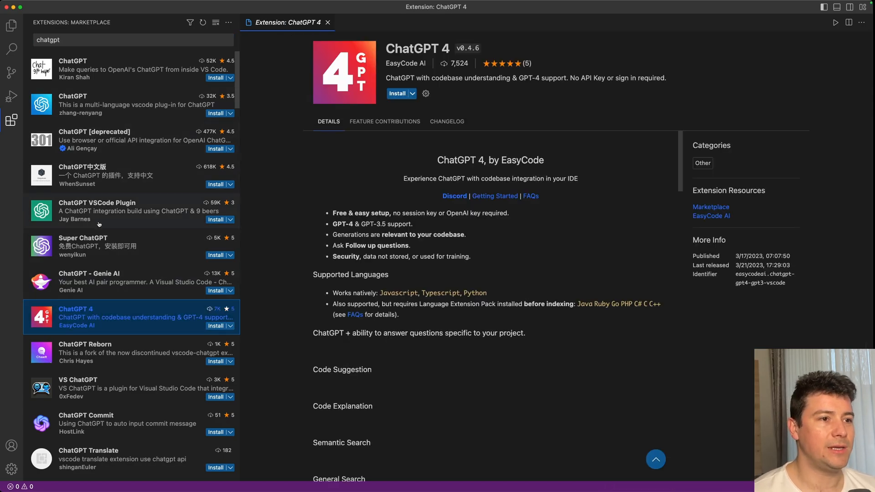
scroll("down", 3)
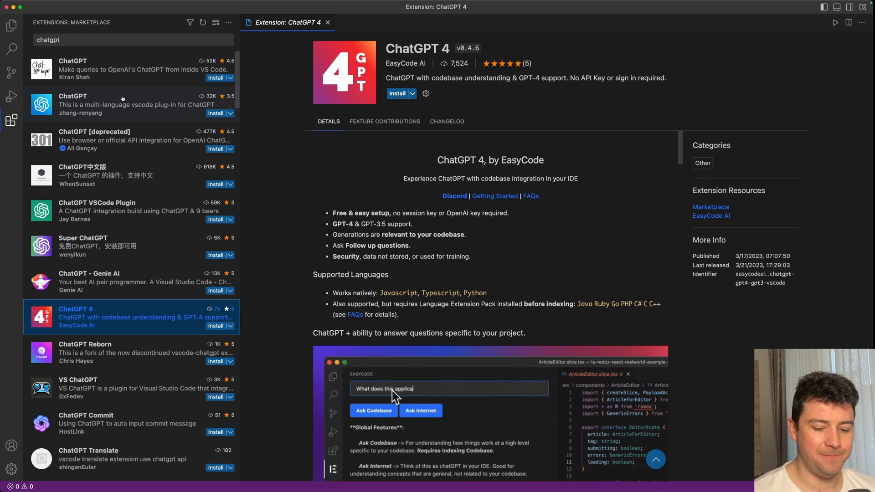
mouse_move(122, 98)
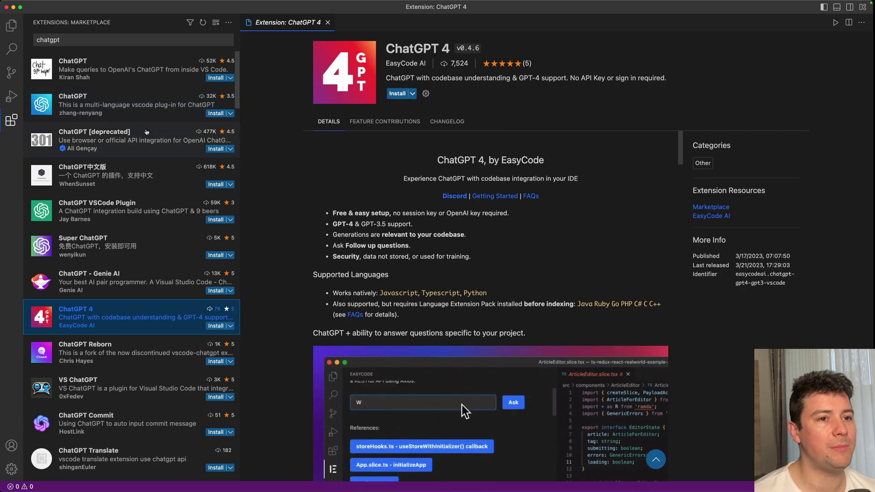
type("Where is user authentication")
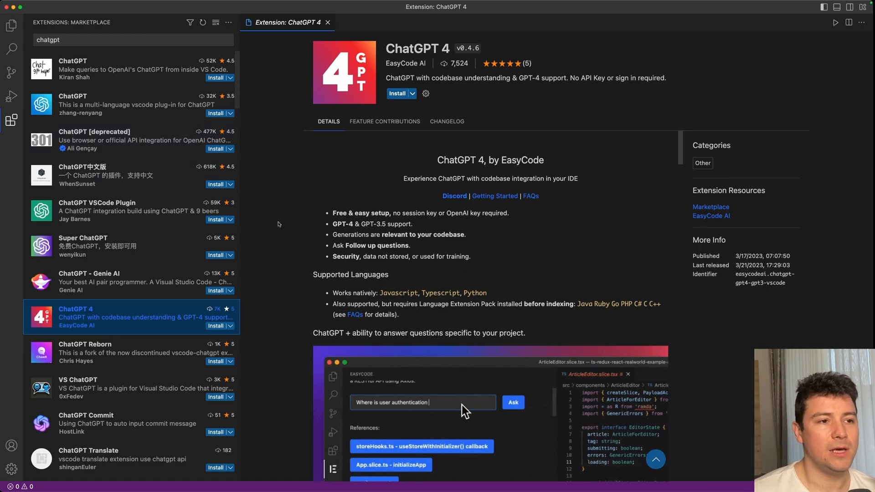
left_click(514, 403)
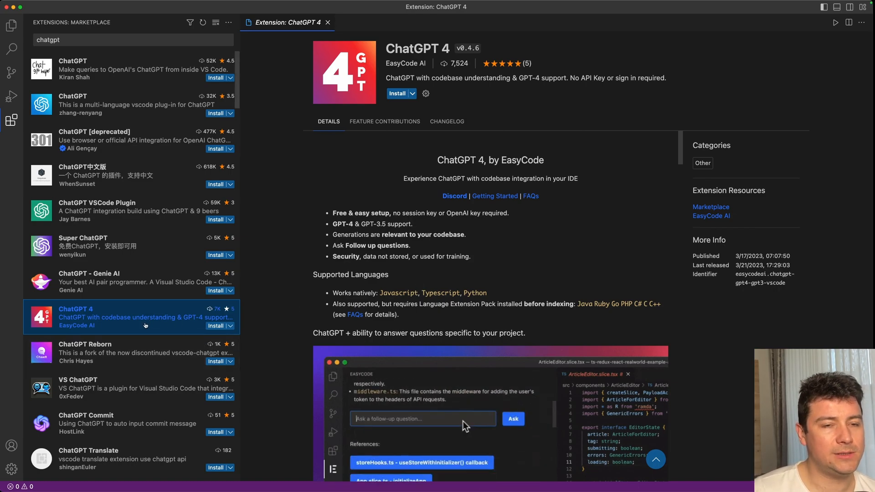
Install the ChatGPT 4 extension
left_click(397, 93)
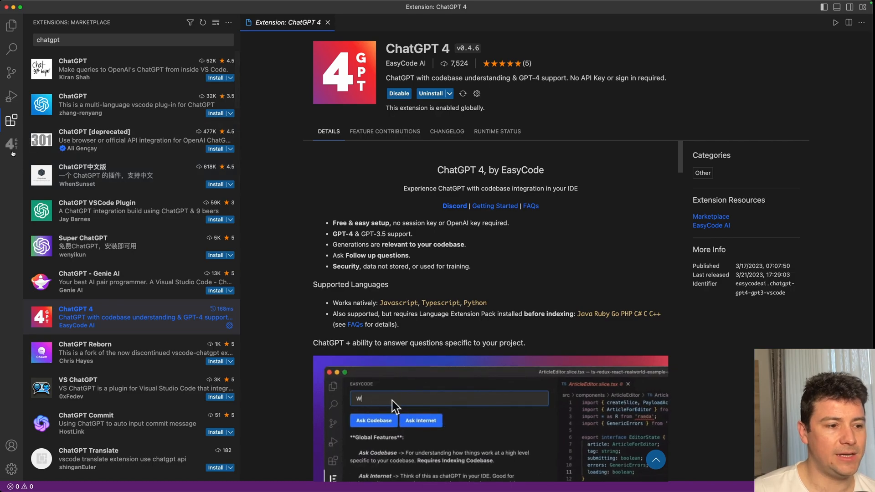
type("What does this application do?")
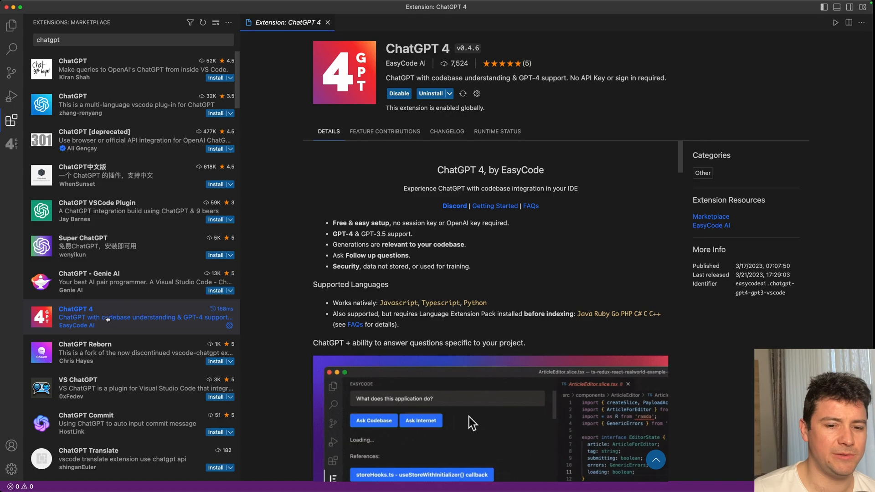
mouse_move(109, 318)
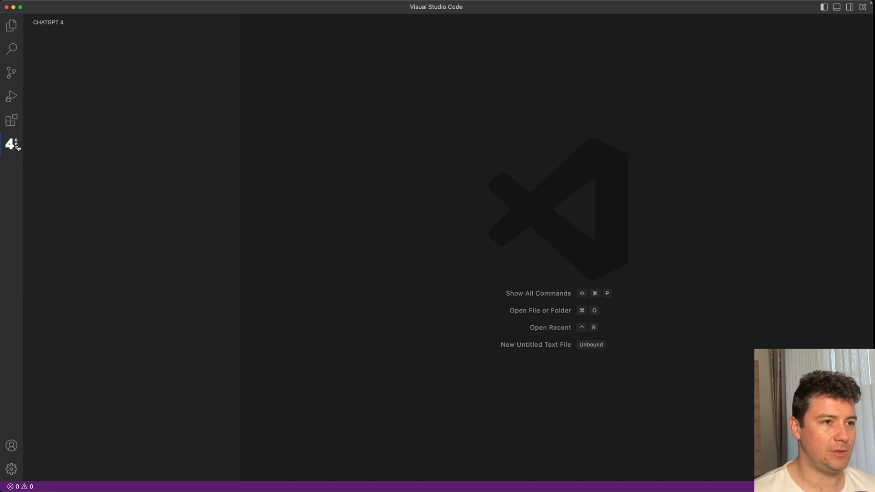
Open the ChatGPT 4 panel and place the cursor in the Ask GPT box
left_click(10, 144)
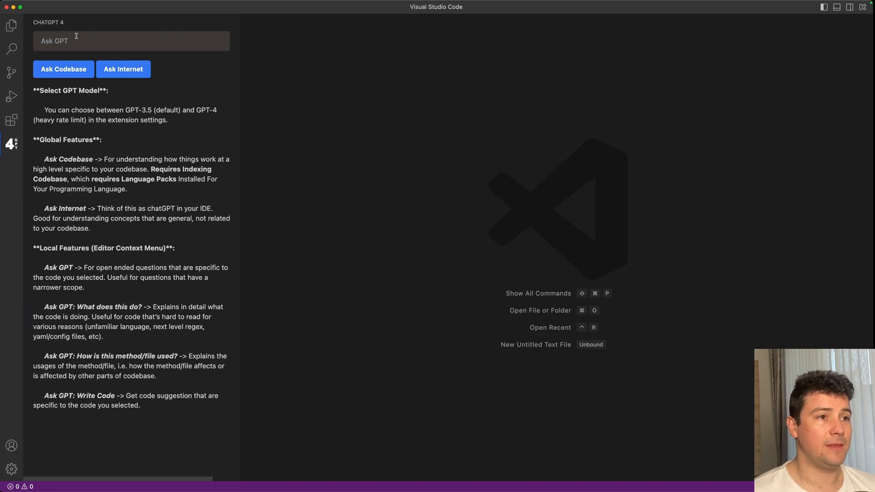
mouse_move(54, 83)
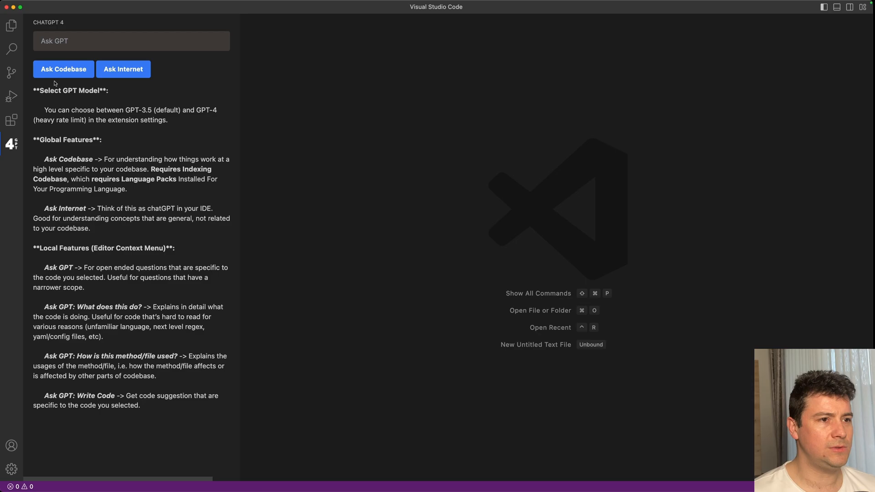
mouse_move(92, 44)
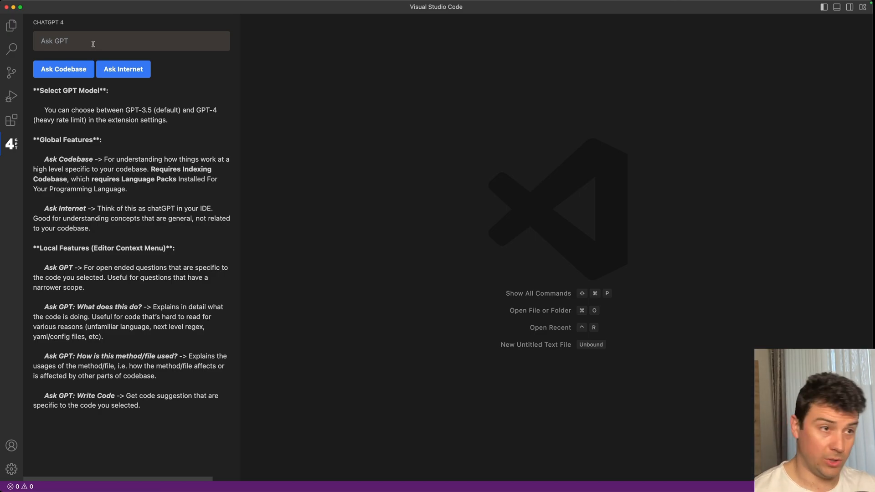
mouse_move(104, 53)
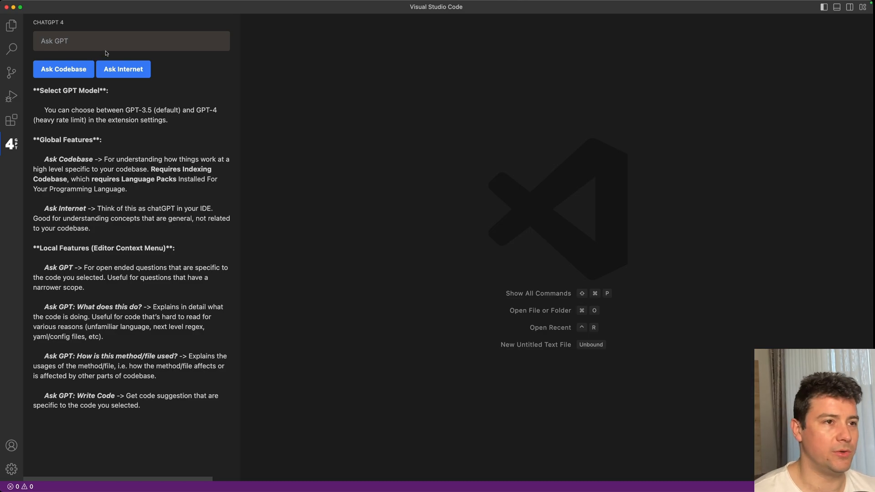
mouse_move(123, 69)
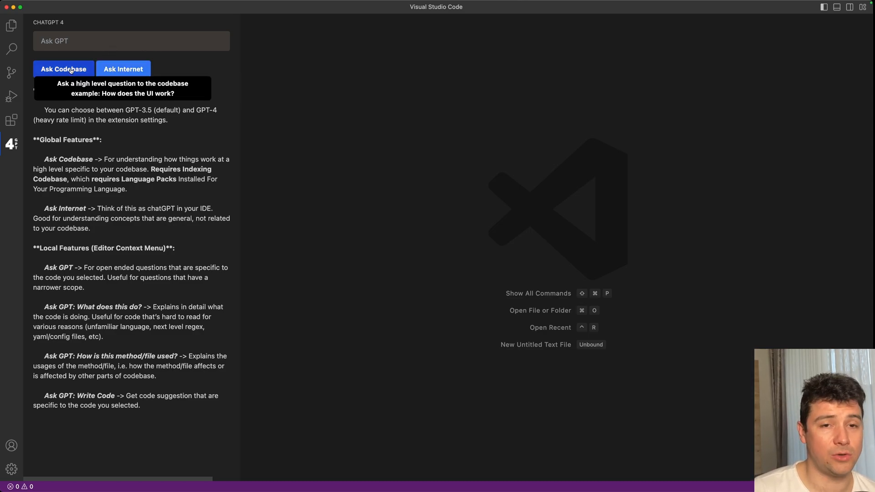
mouse_move(140, 102)
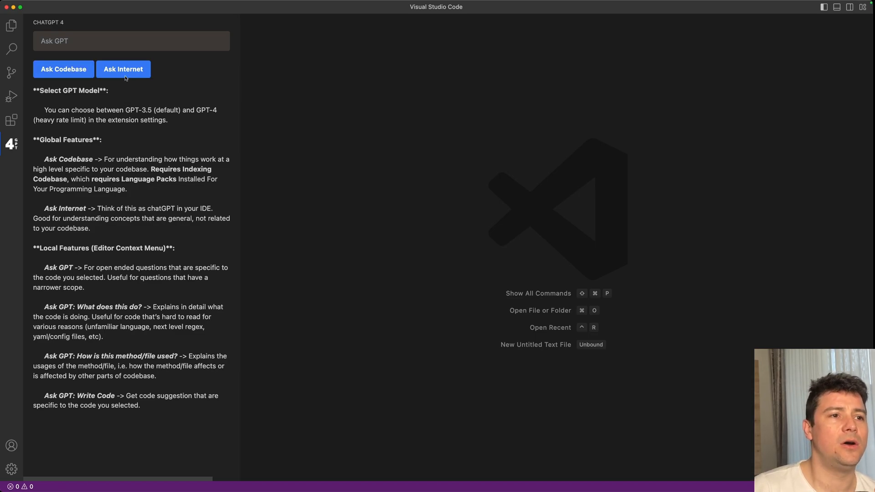
left_click(132, 41)
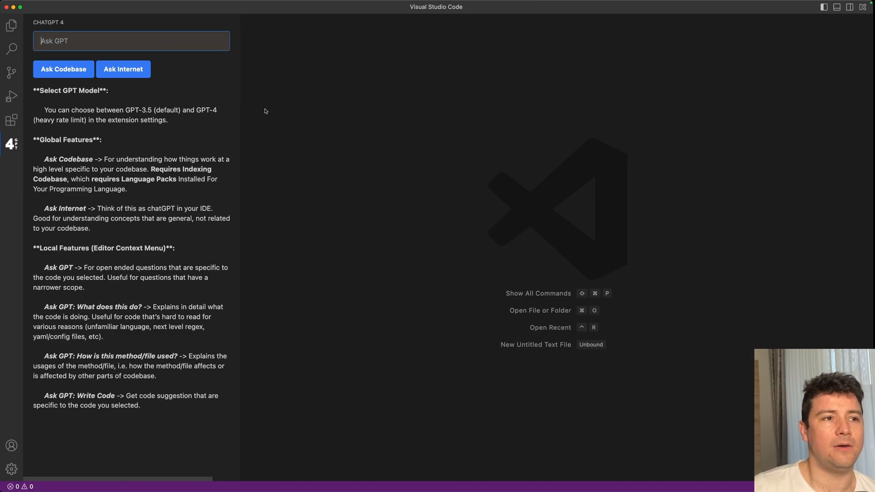
mouse_move(274, 134)
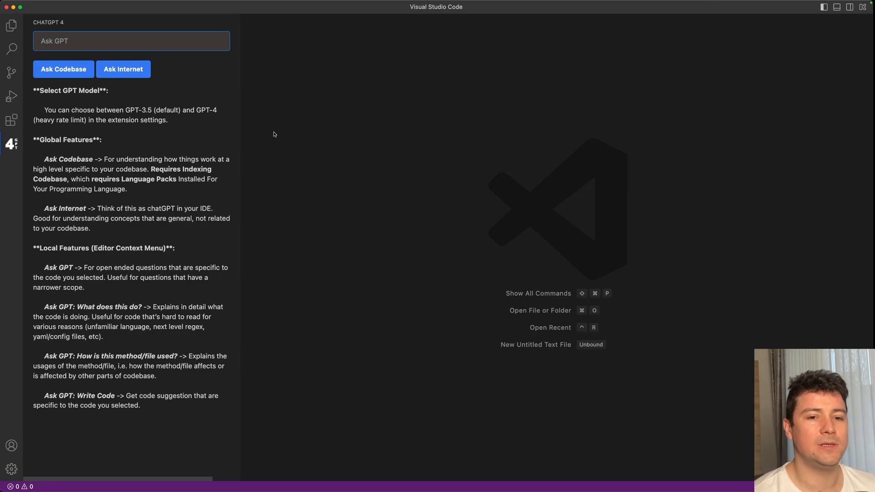
type("how")
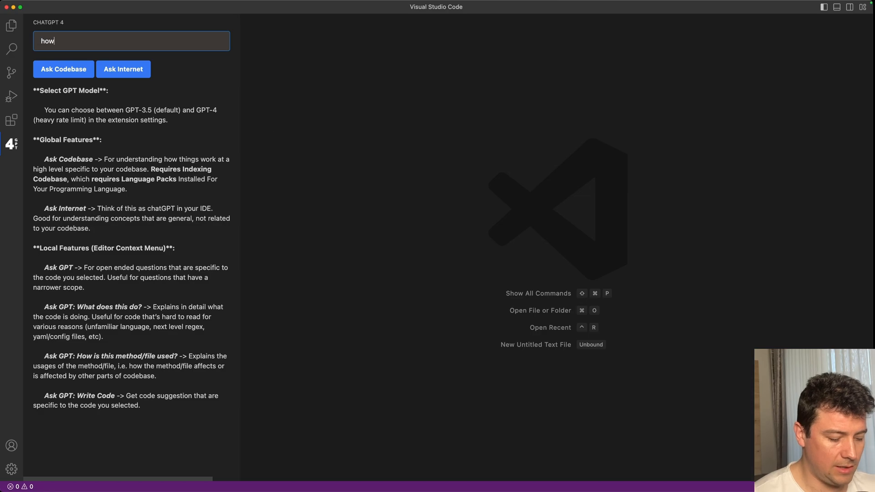
type("to create 3")
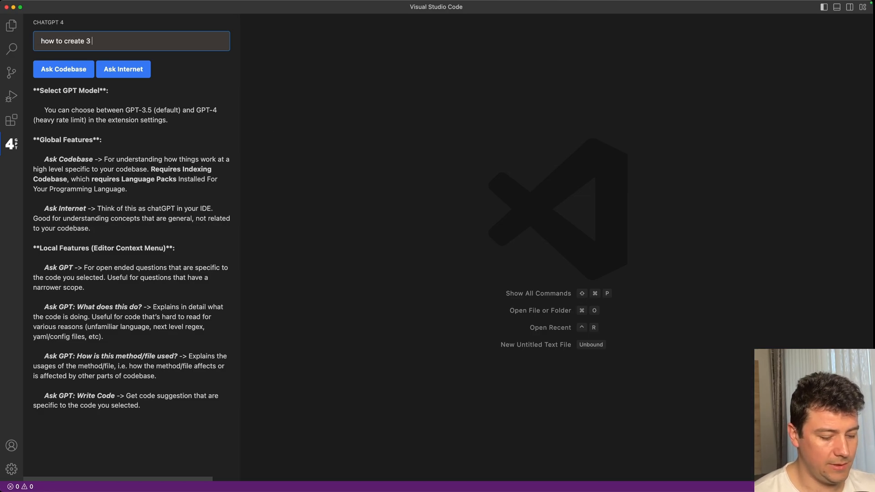
type("files usinbg")
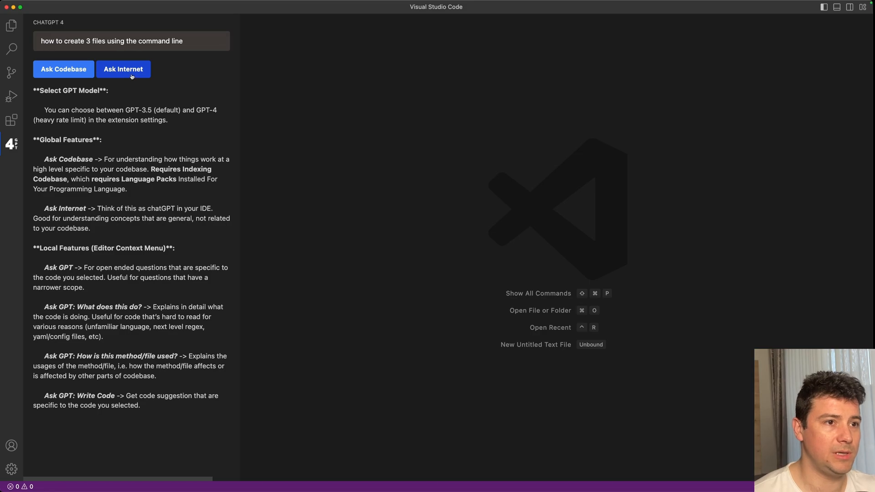
left_click(123, 70)
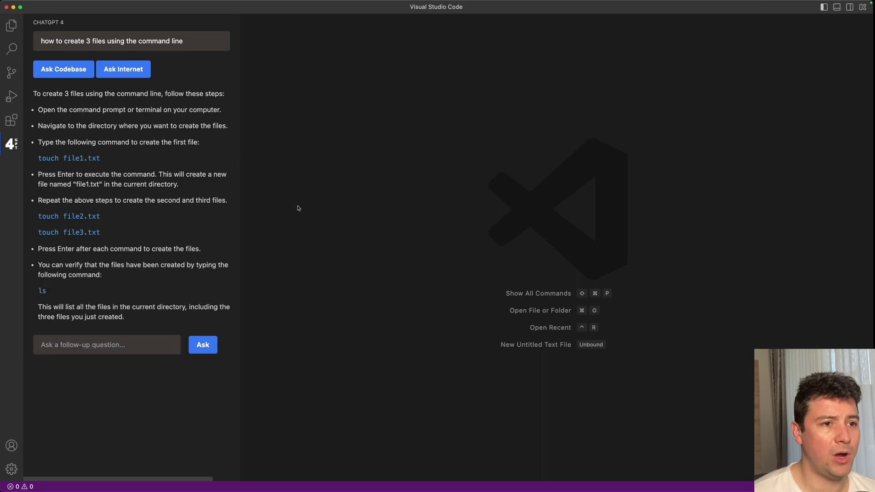
mouse_move(396, 366)
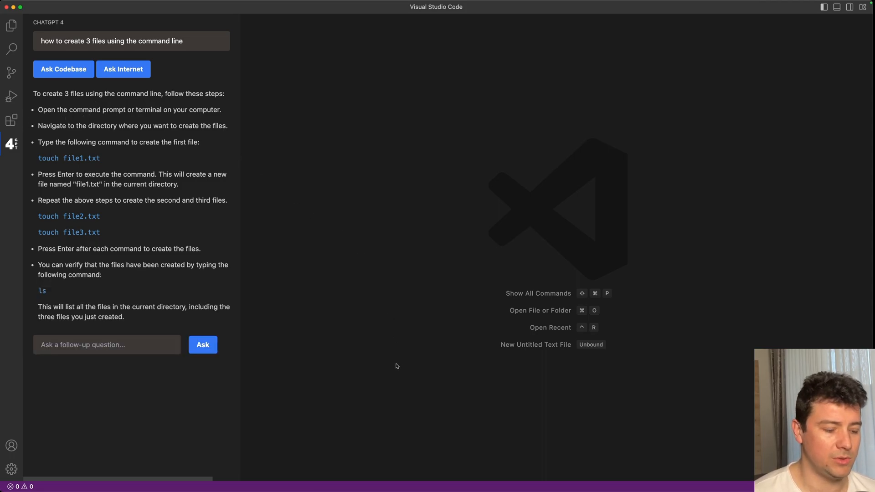
Open a terminal and load the empty ChatGPT-test folder as the workspace
key("Ctrl+`")
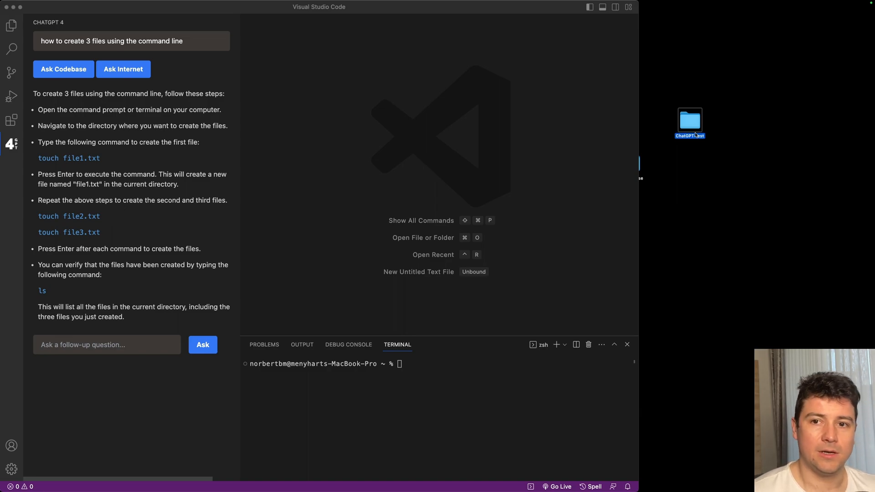
left_click(10, 27)
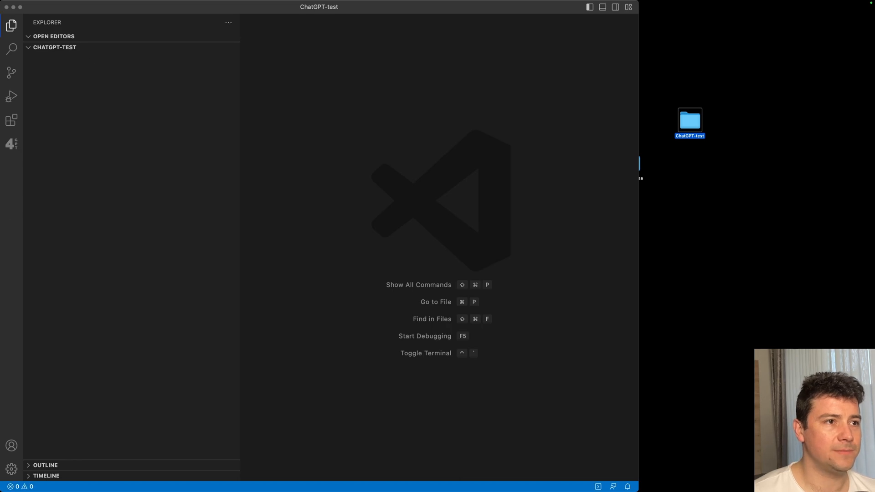
Ask ChatGPT 4 via Ask Internet how to create three files, then open a terminal
left_click(10, 144)
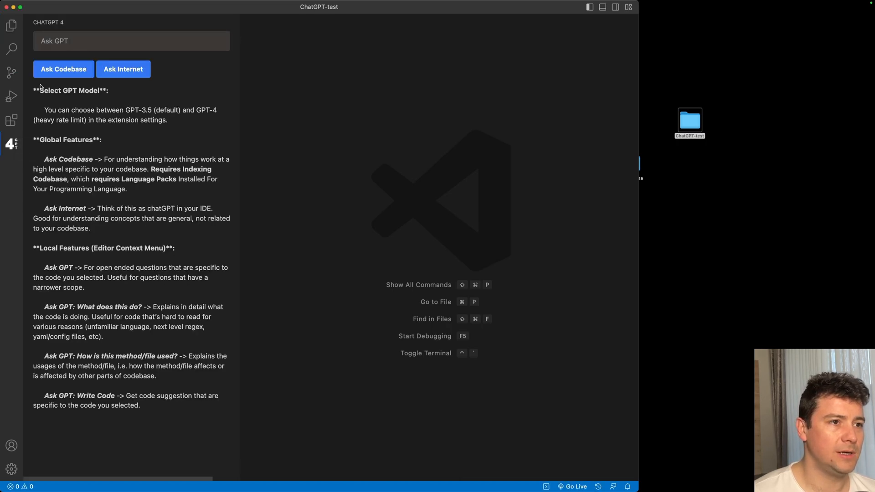
type("how to create 3 files using the")
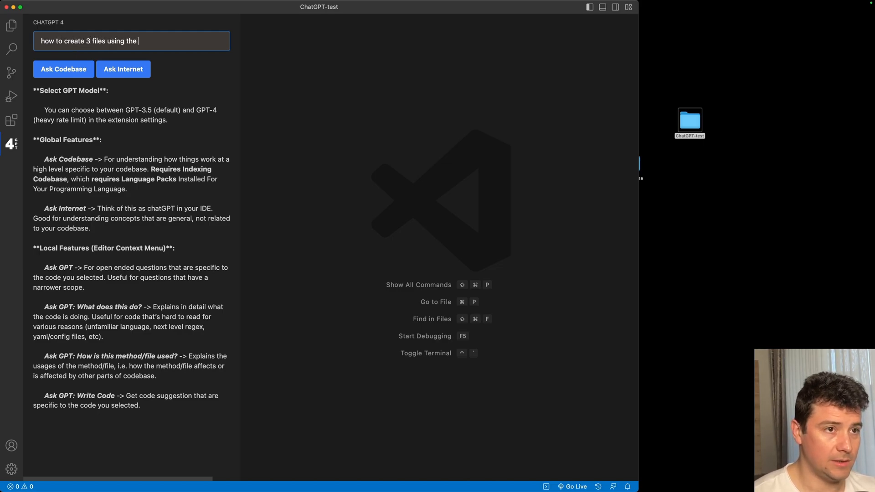
left_click(123, 69)
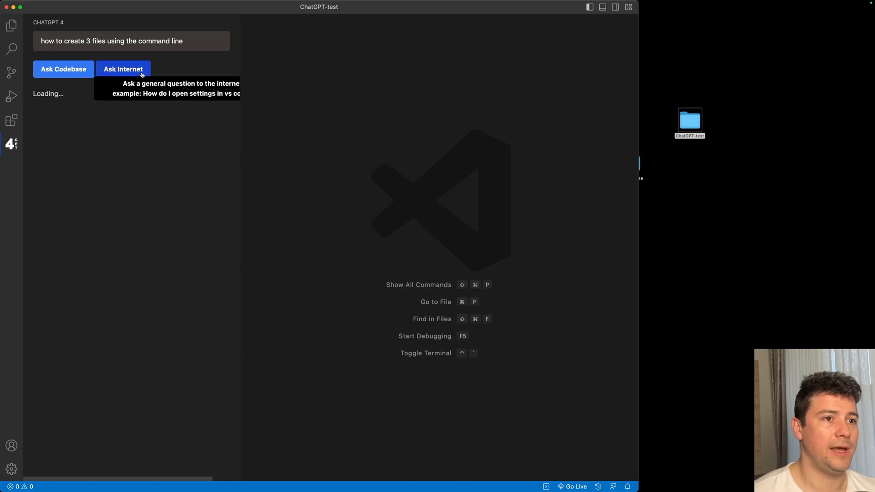
left_click(123, 68)
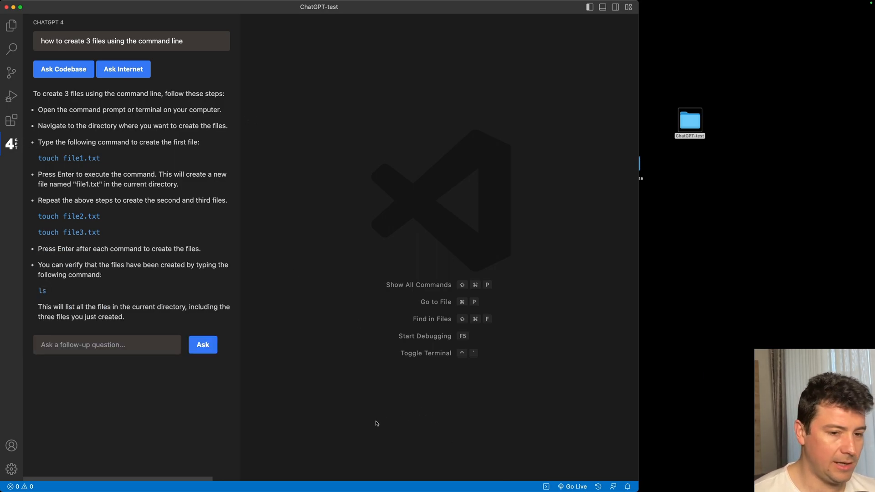
key("Ctrl+`")
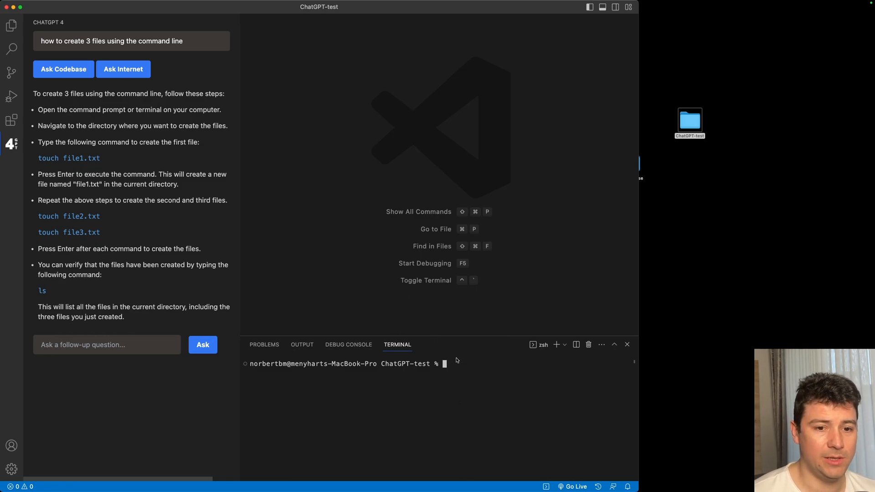
In the terminal, go up to Desktop and back into ChatGPT-test with Tab completion
type("cd")
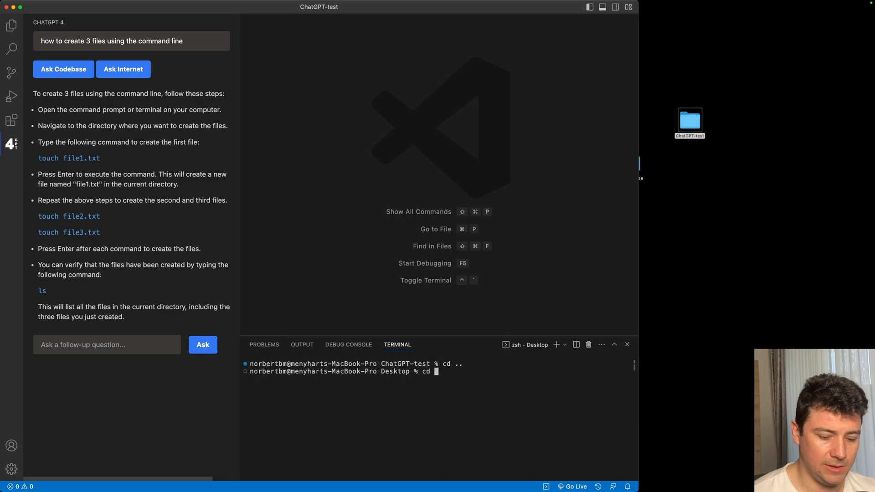
key("Tab")
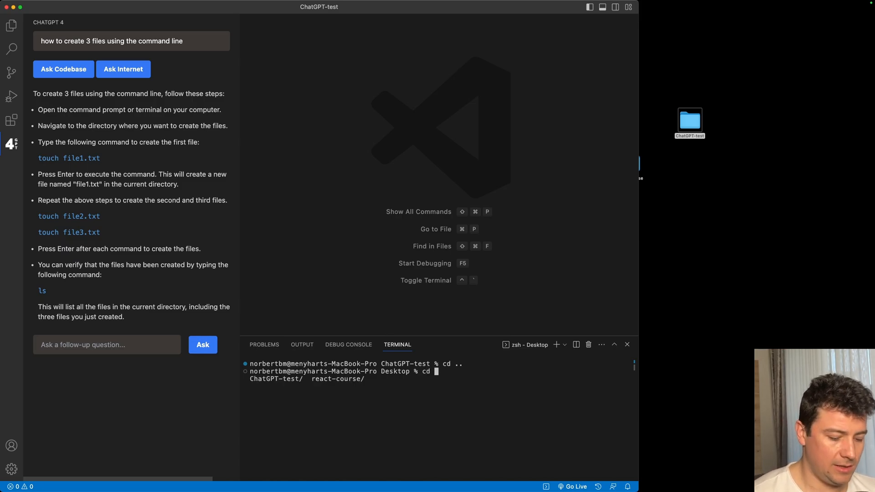
type("cht")
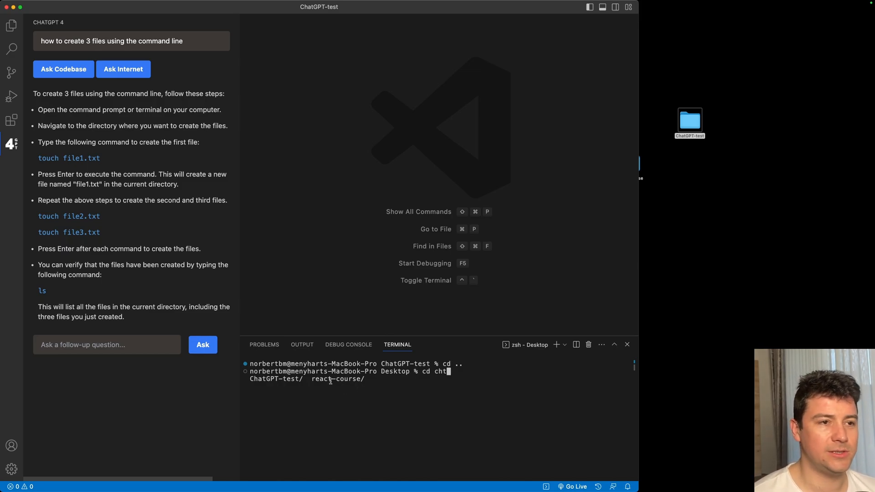
key("Backspace")
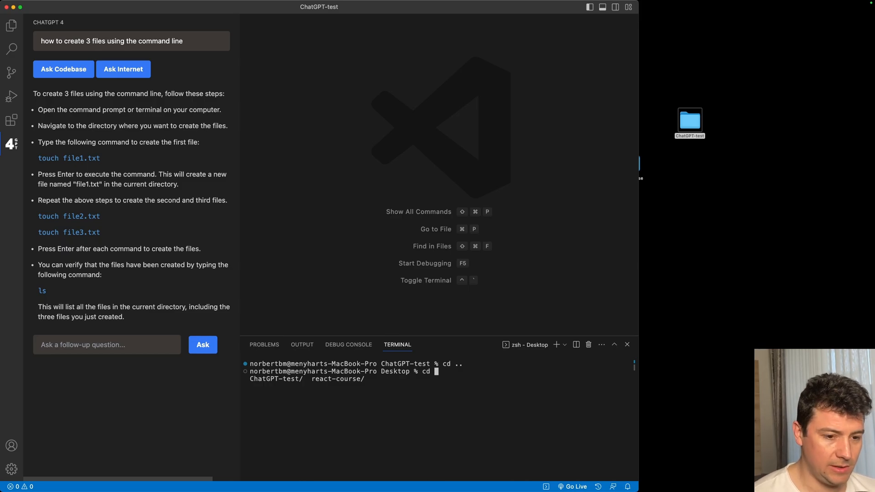
type("c")
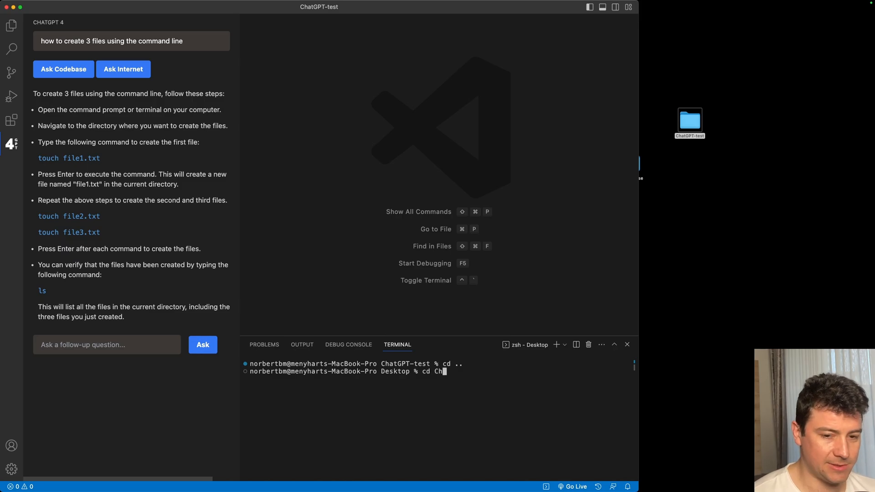
key("Enter")
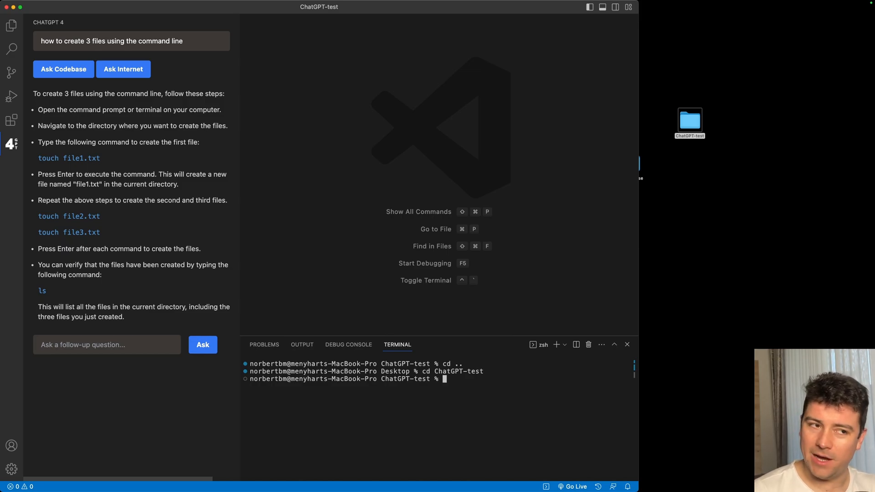
mouse_move(120, 357)
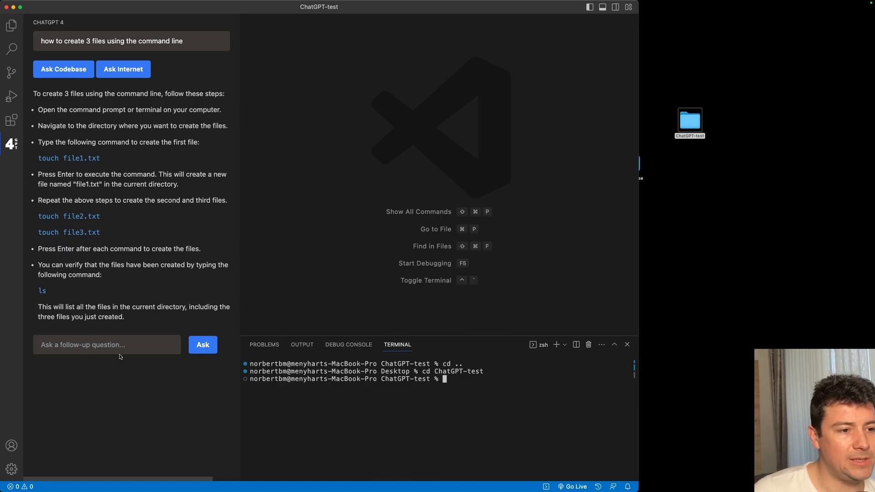
Type the follow-up question "can i create all 3 files at once"
left_click(107, 345)
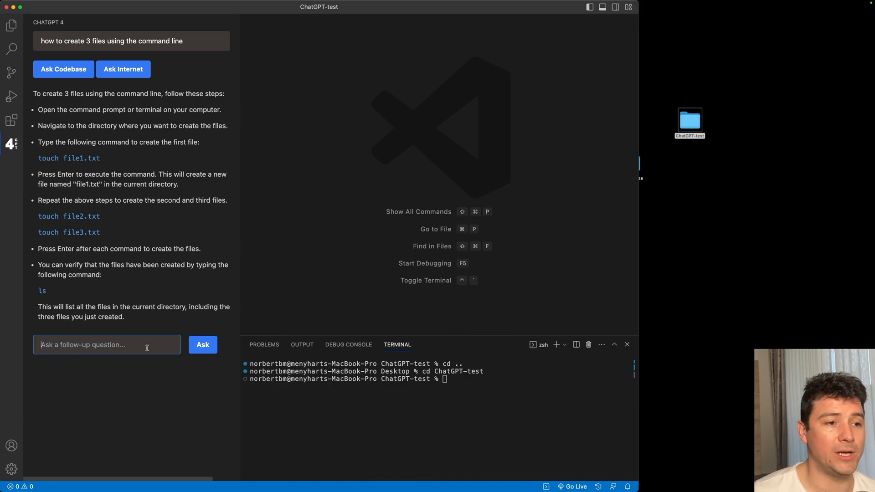
type("can i create all 3 files at once")
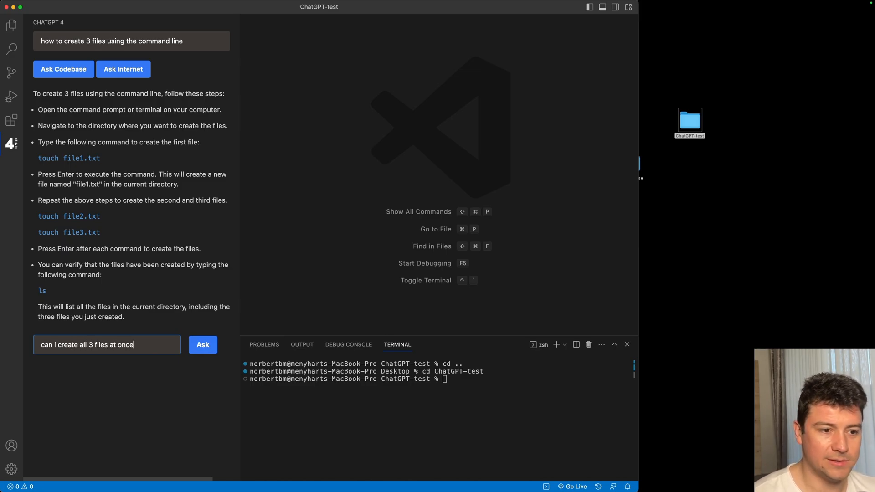
Send the follow-up, then run "touch index.html style.css app.js" in the terminal
left_click(203, 345)
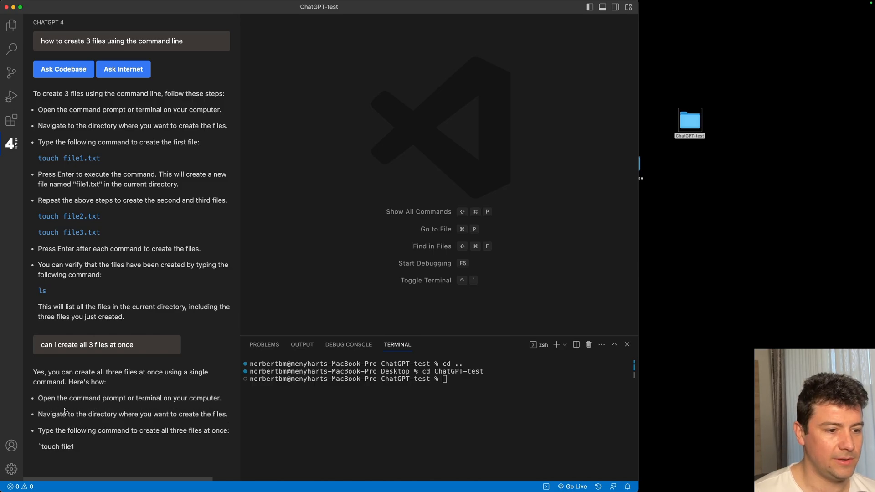
scroll("down", 3)
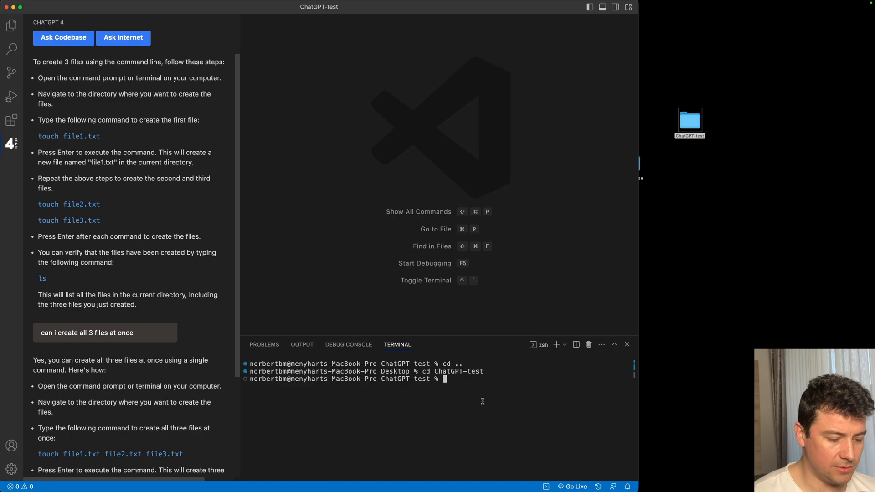
type("touch index.html sty")
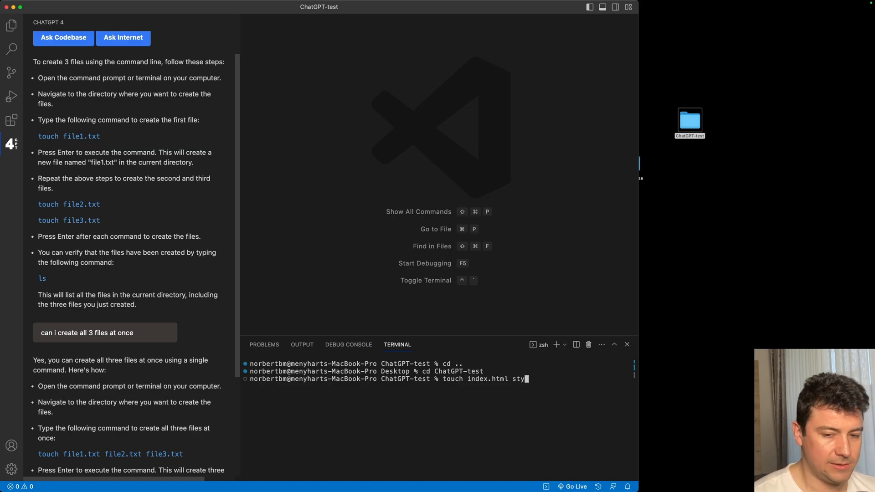
type("le.css")
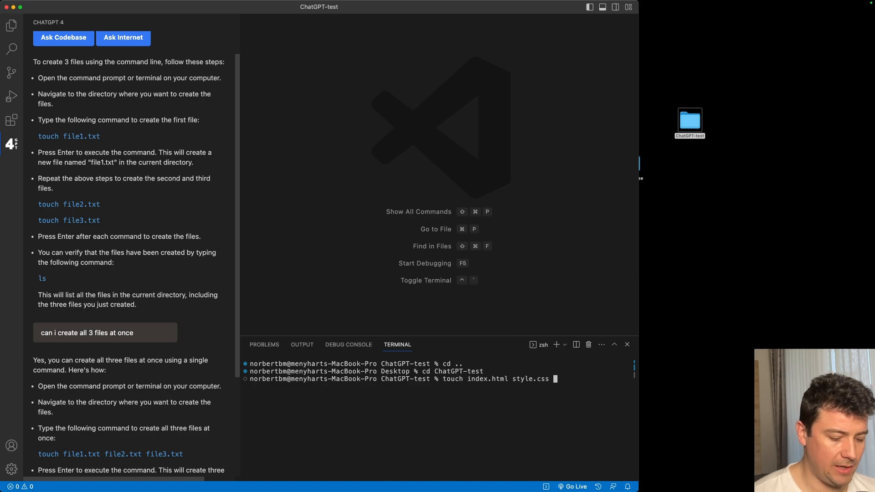
type("app.js")
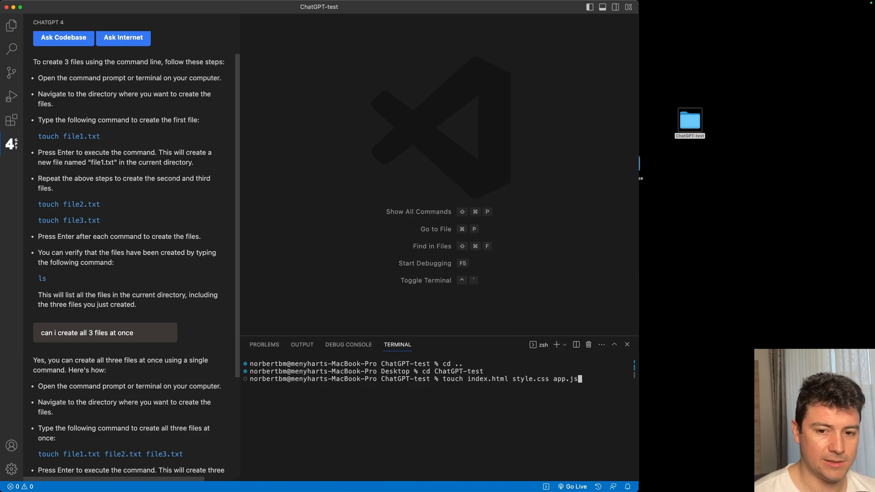
key("Enter")
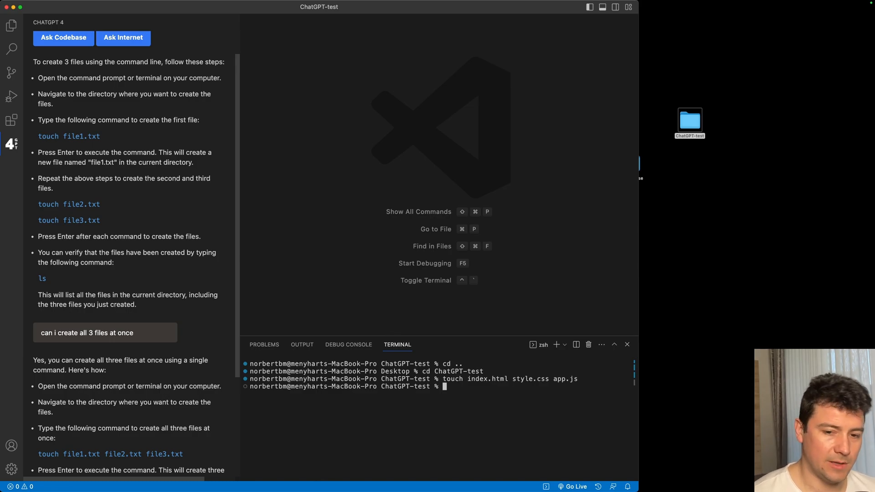
mouse_move(67, 281)
type("ls")
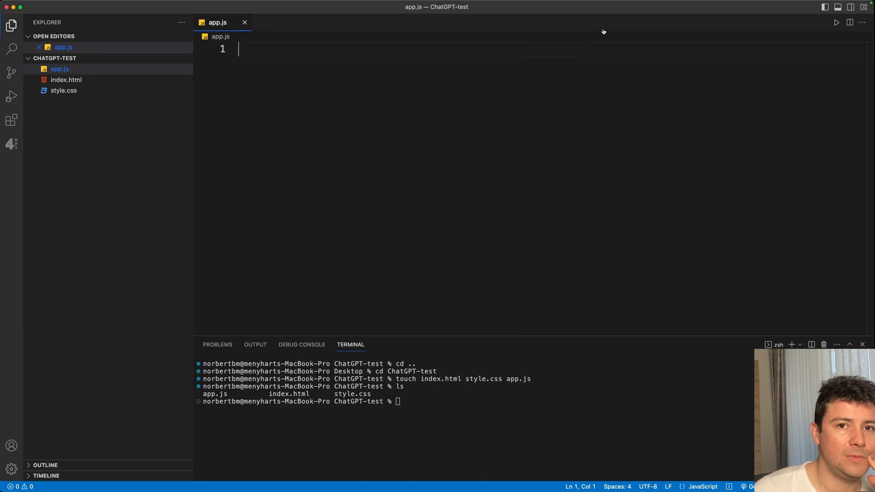
Open app.js from the Explorer
left_click(67, 80)
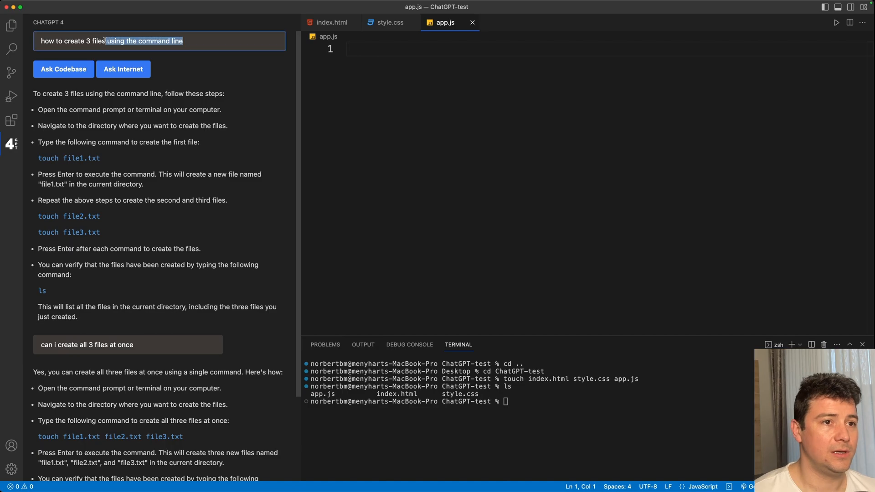
Ask ChatGPT 'how should i start coding a html file' and read the boilerplate answer
scroll("down", 3)
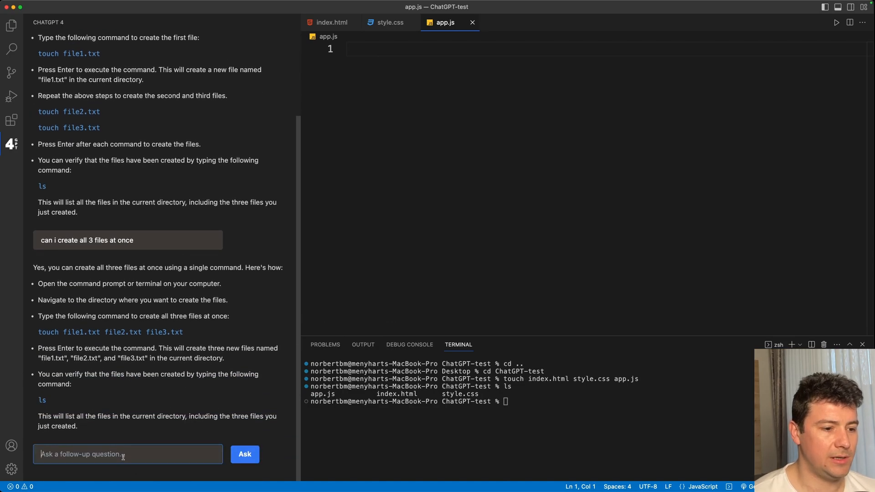
type("ctea")
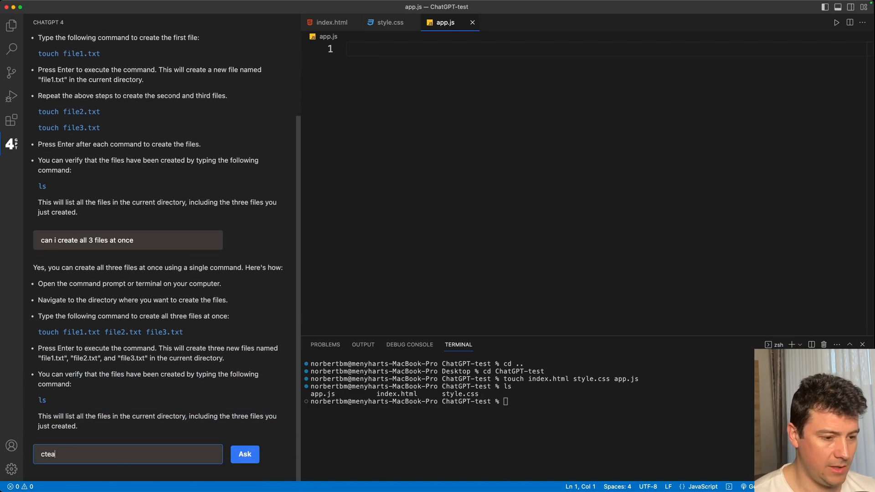
type("how should i start coding a html fil")
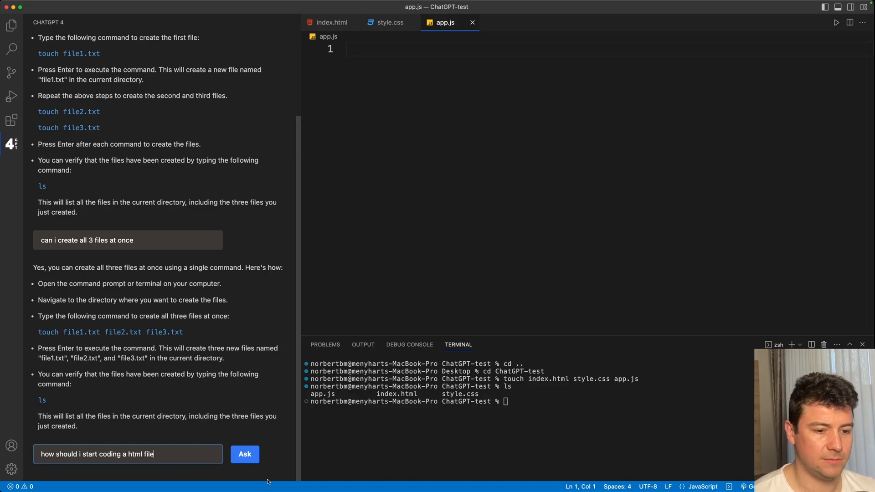
left_click(244, 454)
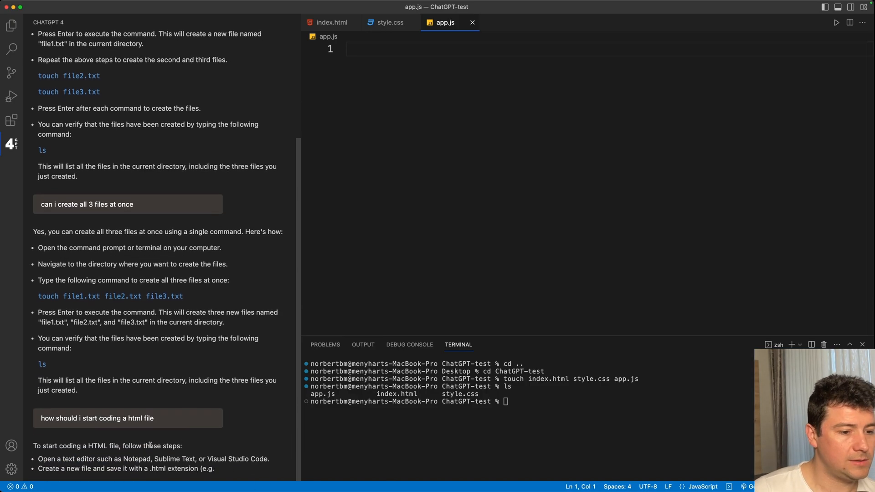
scroll("down", 3)
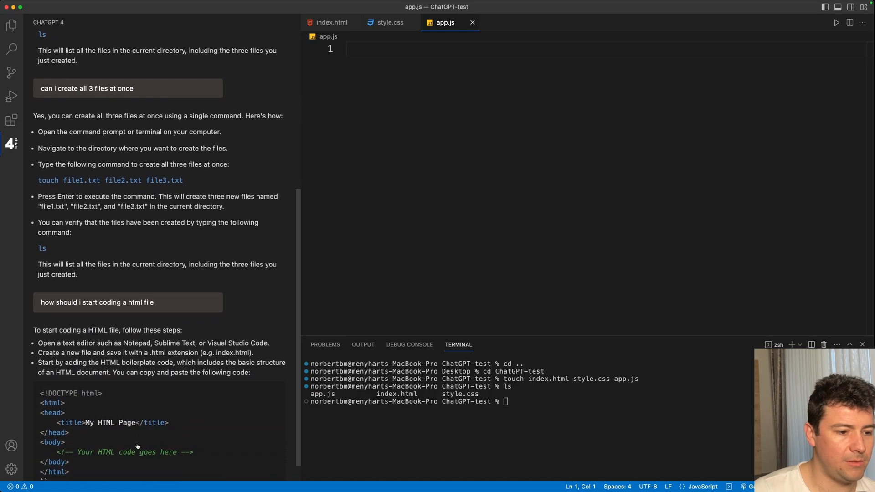
scroll("down", 3)
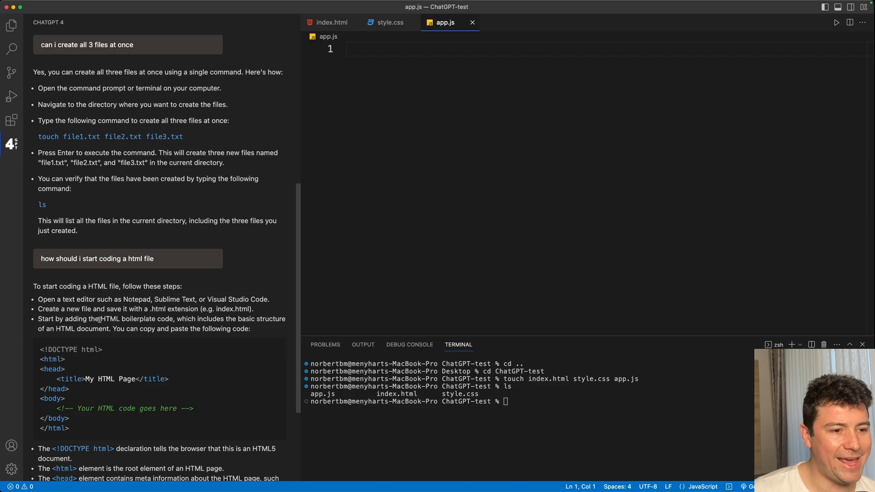
mouse_move(232, 325)
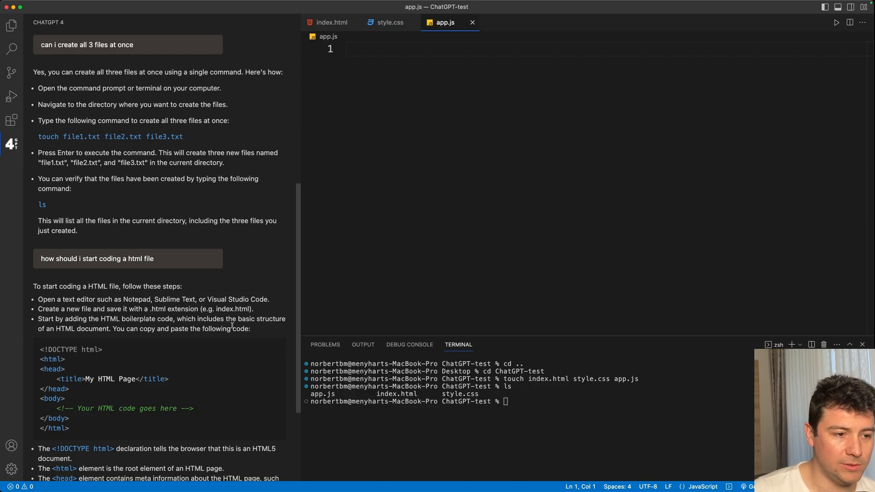
scroll("down", 3)
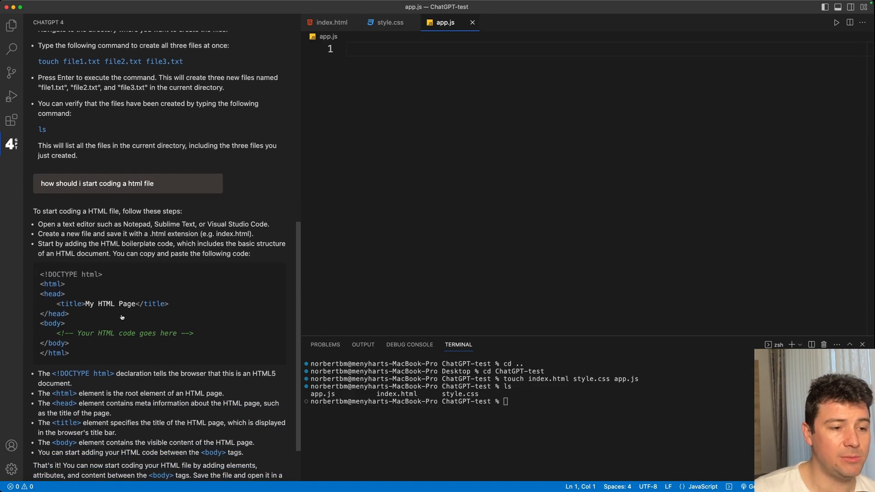
mouse_move(210, 309)
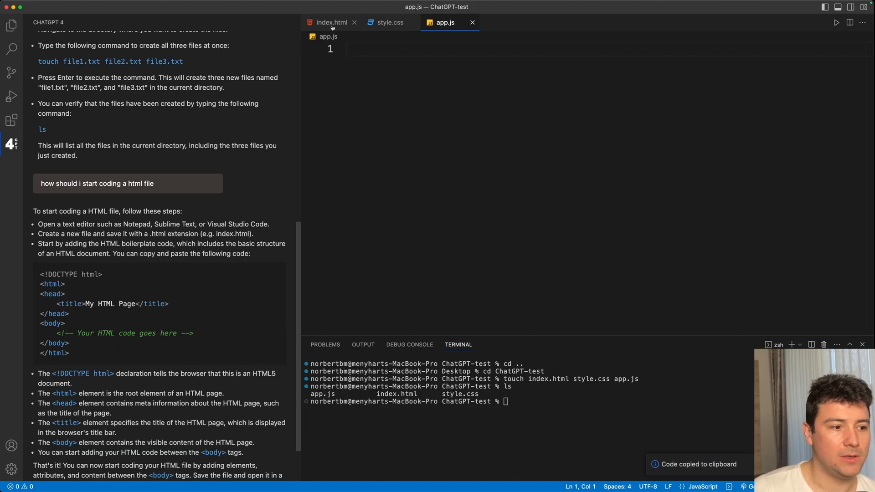
mouse_move(330, 22)
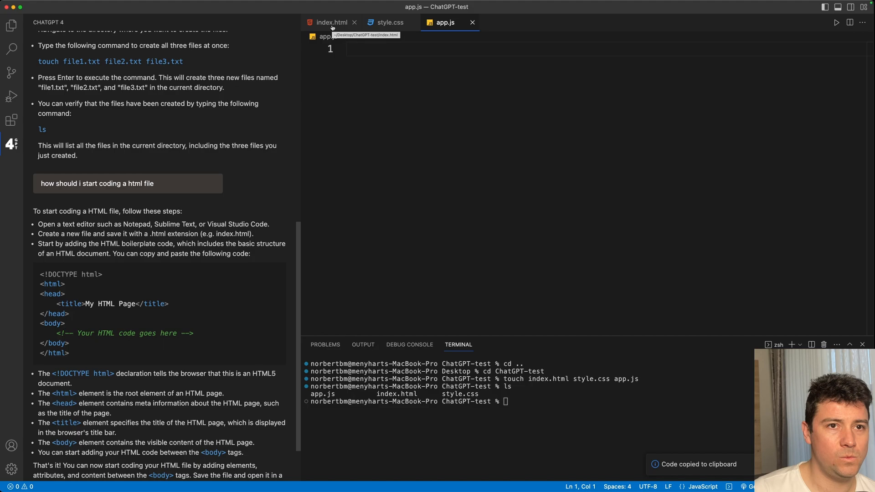
Switch to the index.html tab to receive the boilerplate code
left_click(329, 22)
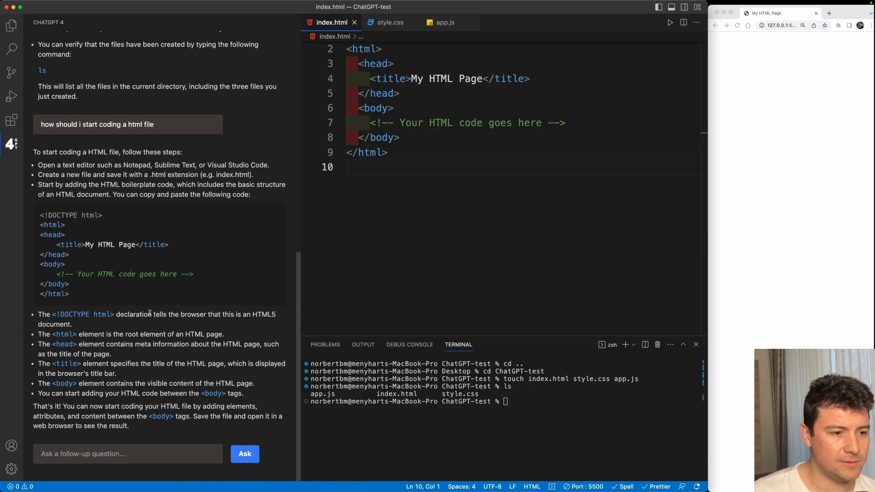
mouse_move(109, 319)
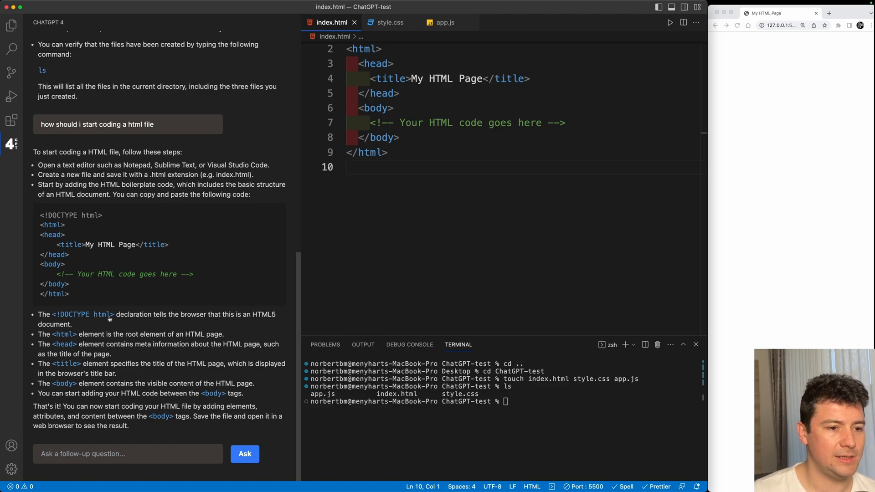
mouse_move(207, 317)
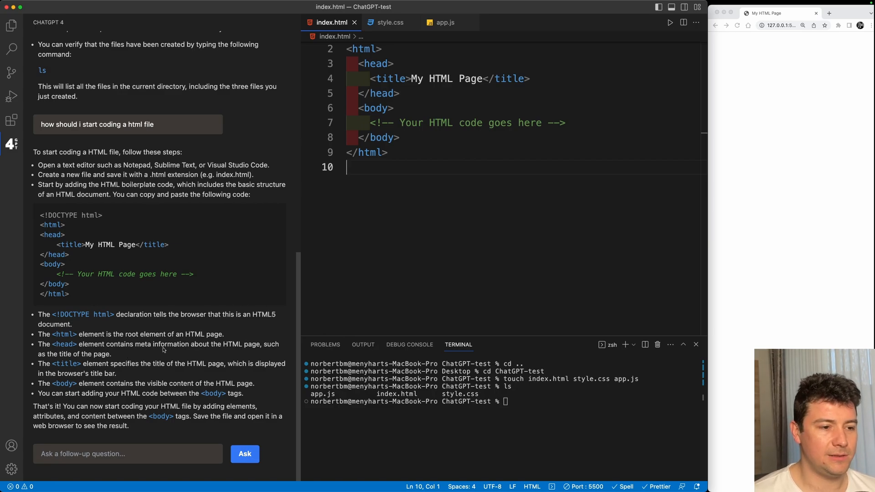
mouse_move(126, 439)
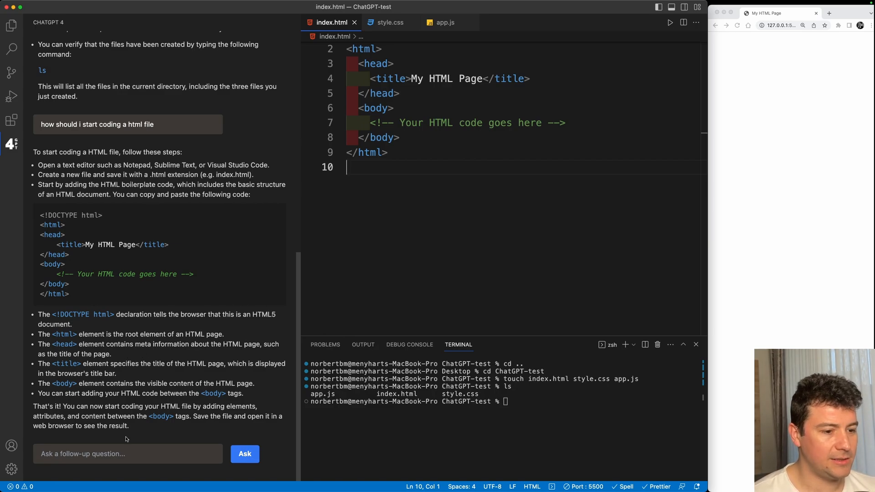
Ask ChatGPT 'how should i code my first website' and scroll its step-by-step reply
type("how")
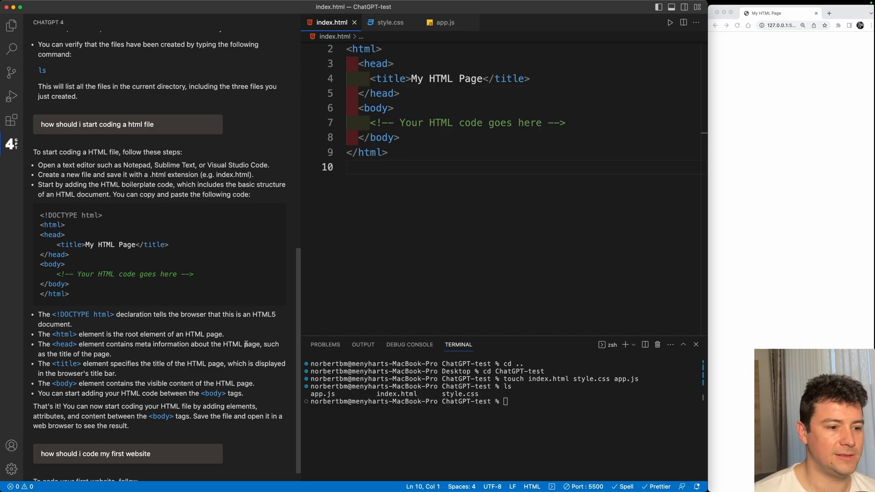
scroll("down", 3)
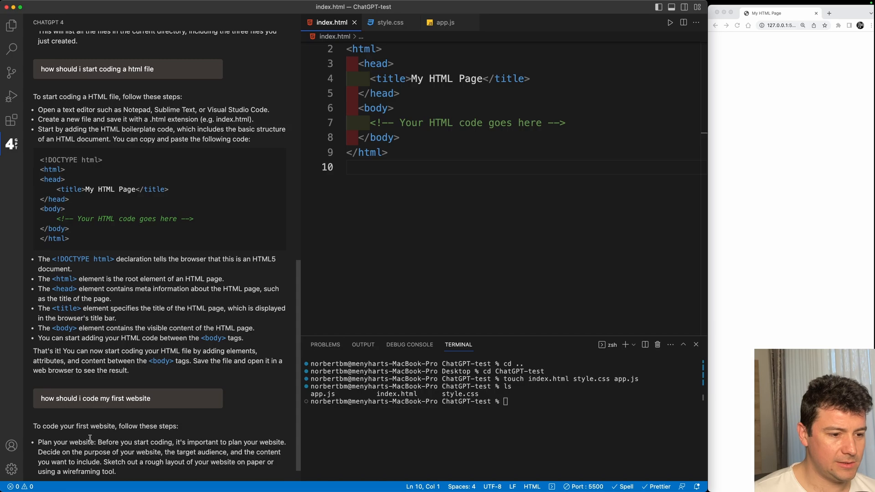
scroll("down", 3)
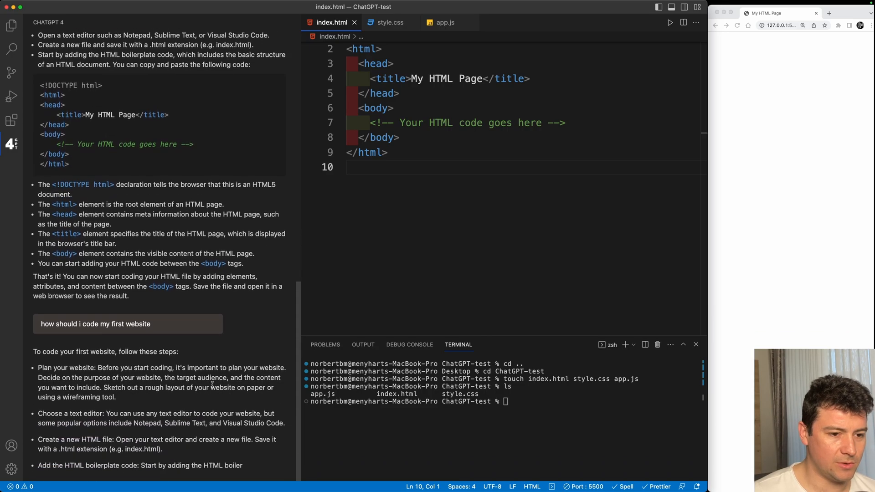
scroll("down", 3)
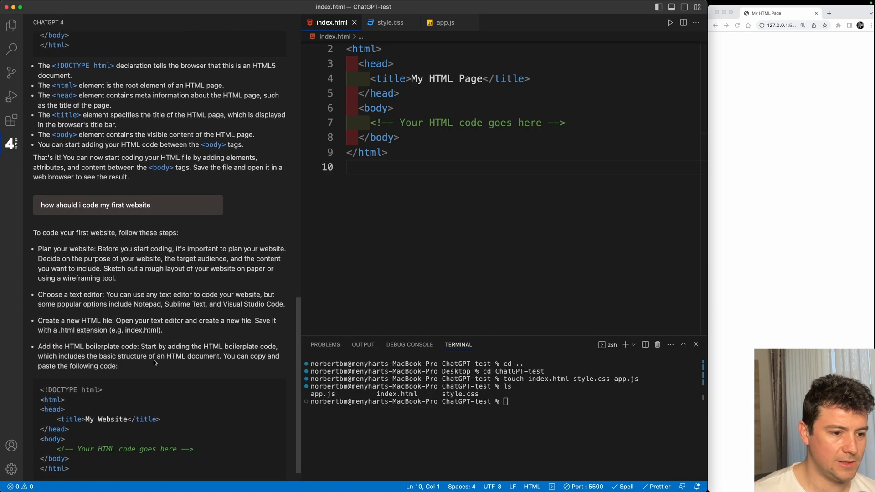
scroll("down", 3)
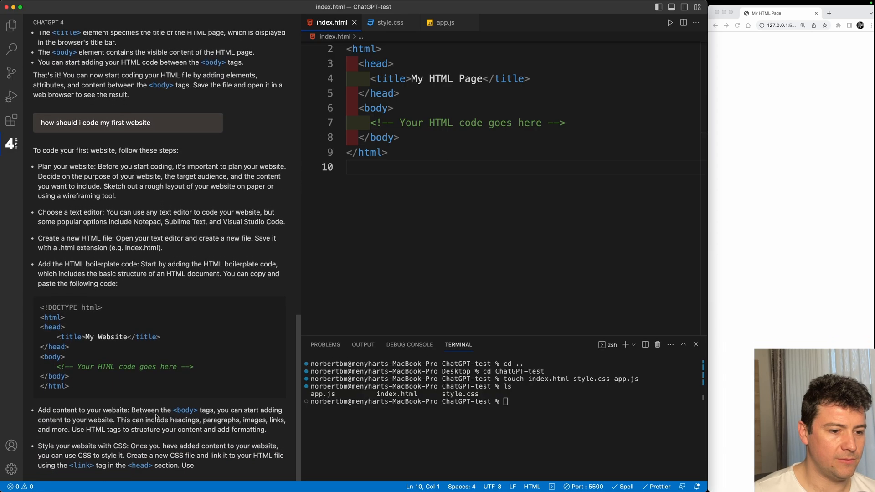
scroll("down", 3)
type("can you")
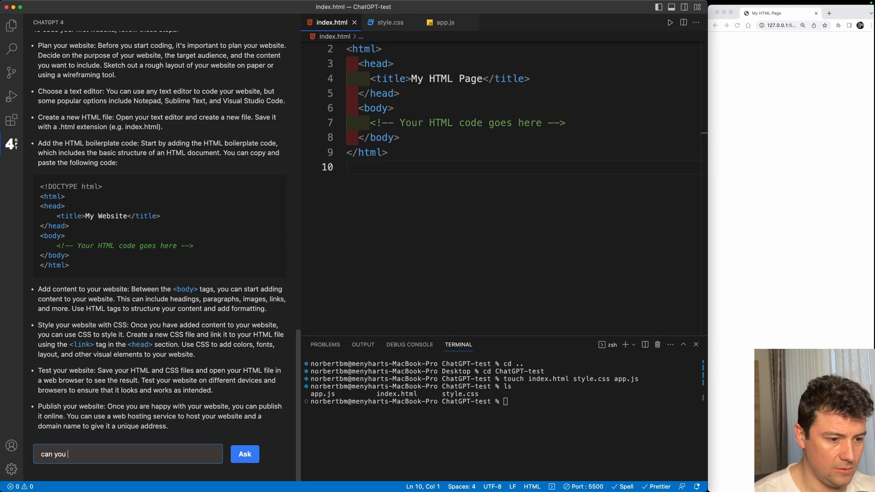
Request a personal website example and scroll through the John Doe HTML
type("give me a example o a personal websi")
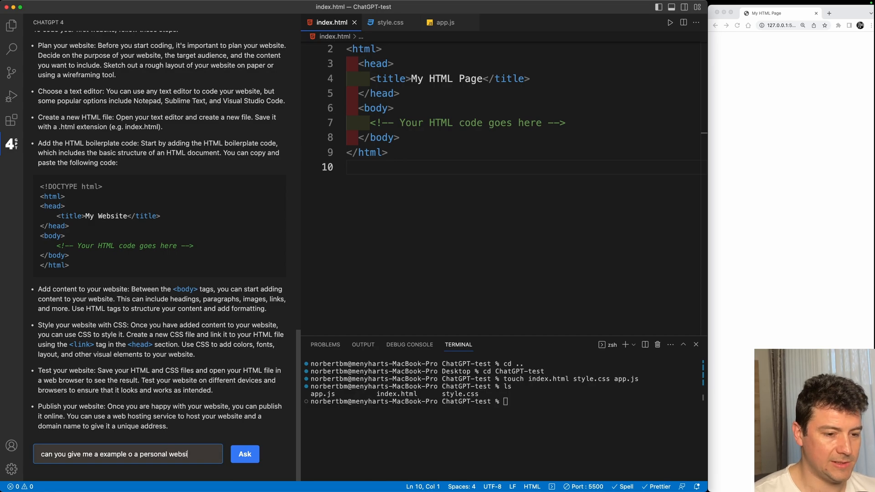
left_click(245, 454)
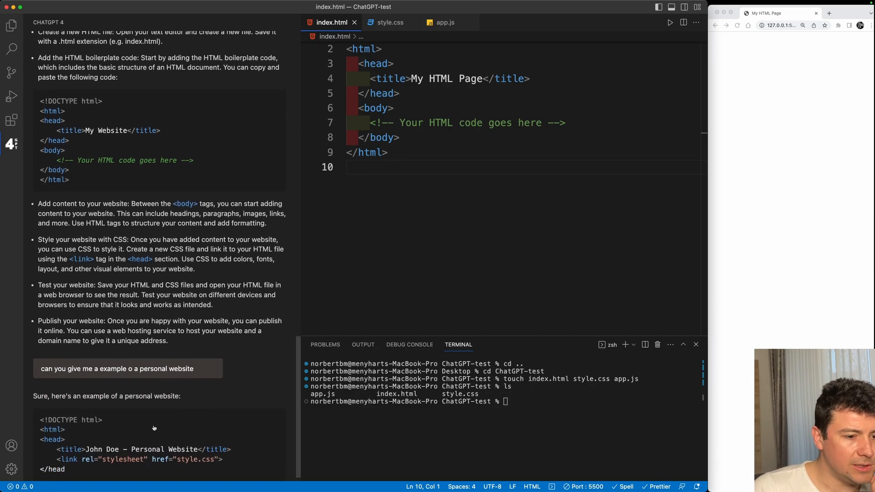
scroll("down", 3)
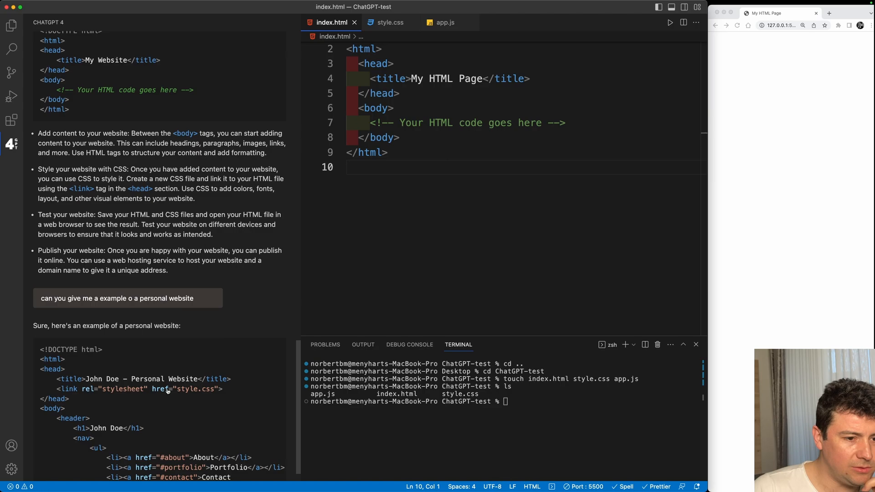
scroll("down", 3)
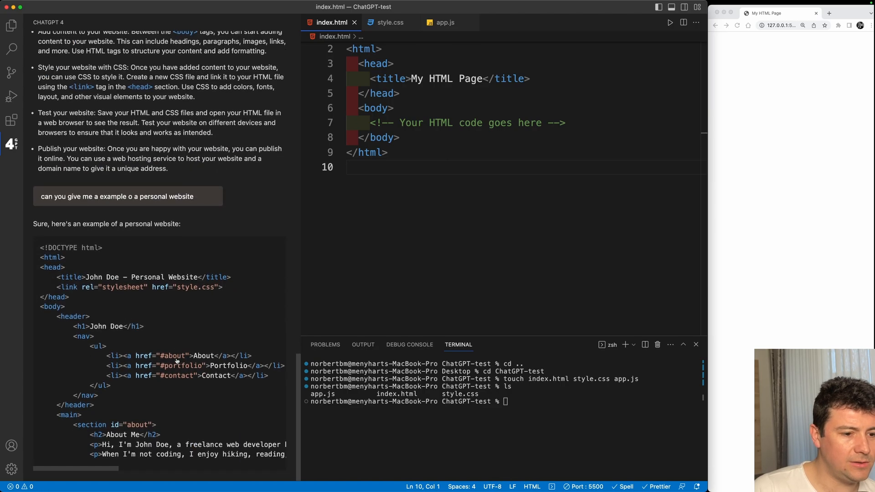
scroll("down", 3)
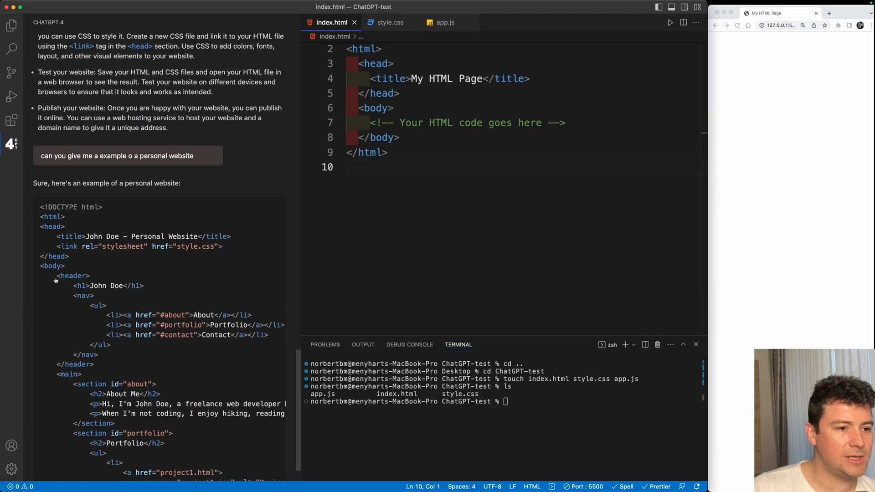
mouse_move(125, 360)
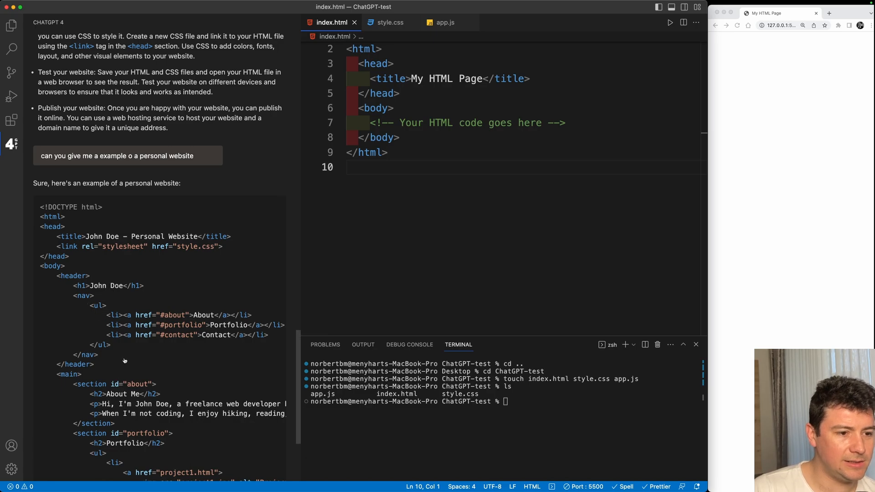
scroll("down", 3)
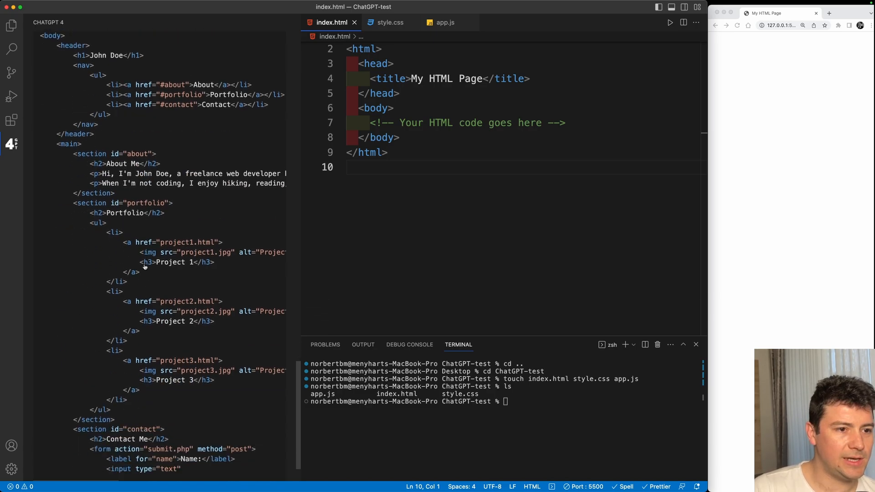
scroll("down", 3)
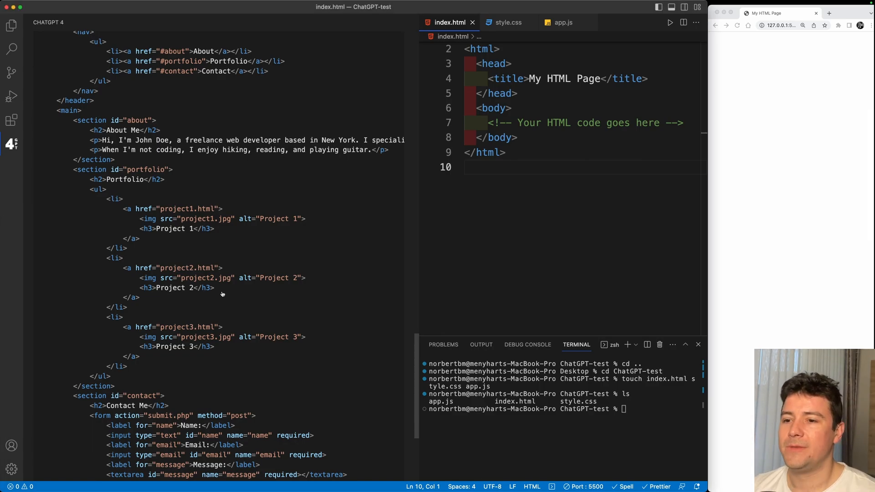
key("Cmd+A")
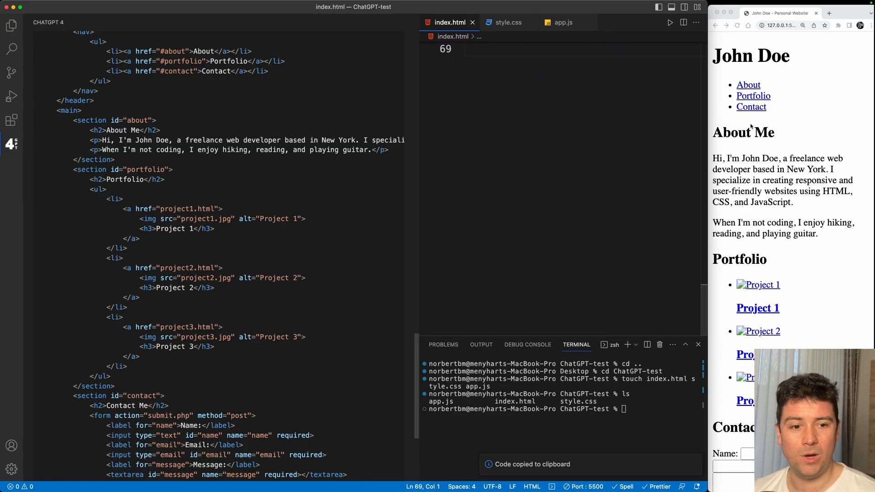
scroll("down", 3)
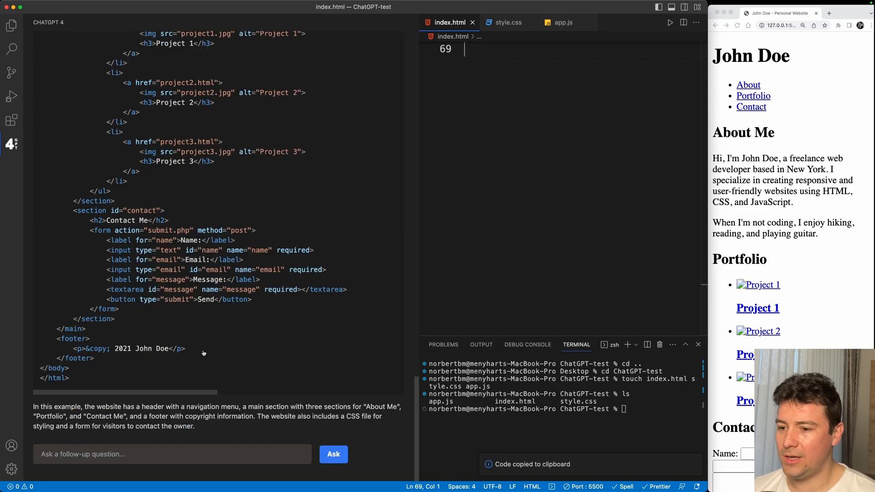
type("can you style my webs")
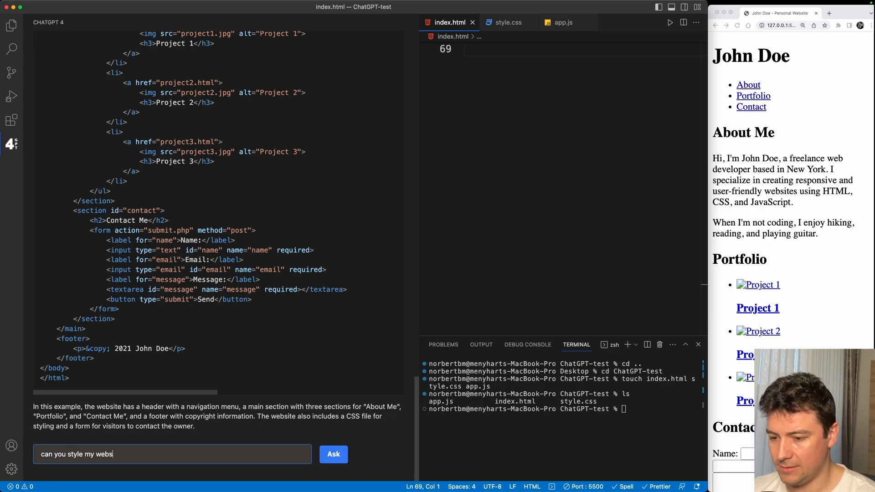
Ask ChatGPT 'can you style my website' and scroll its reply
left_click(333, 455)
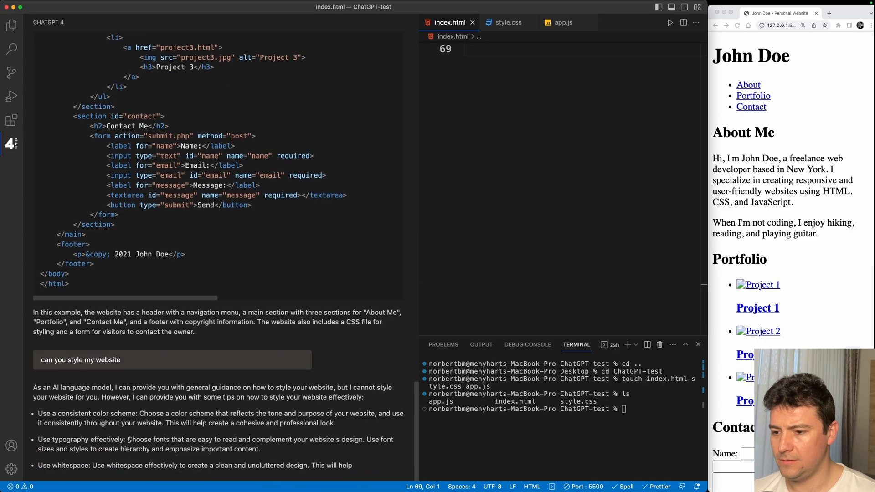
scroll("down", 3)
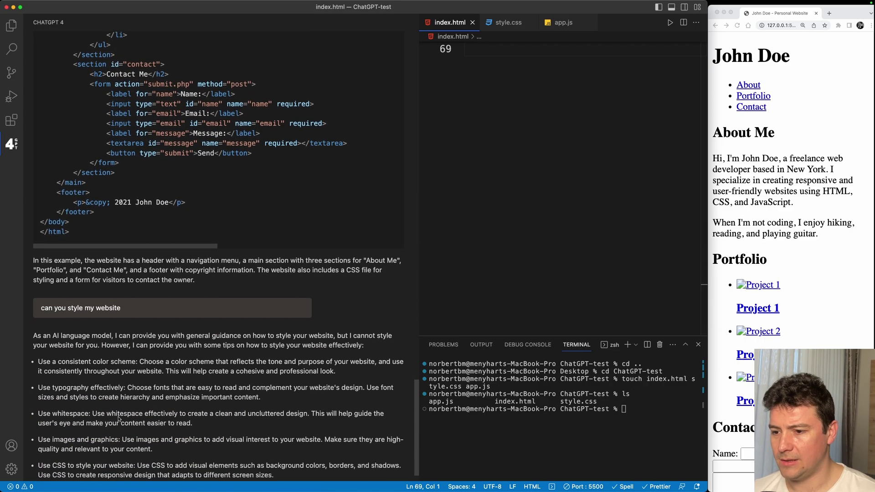
scroll("down", 3)
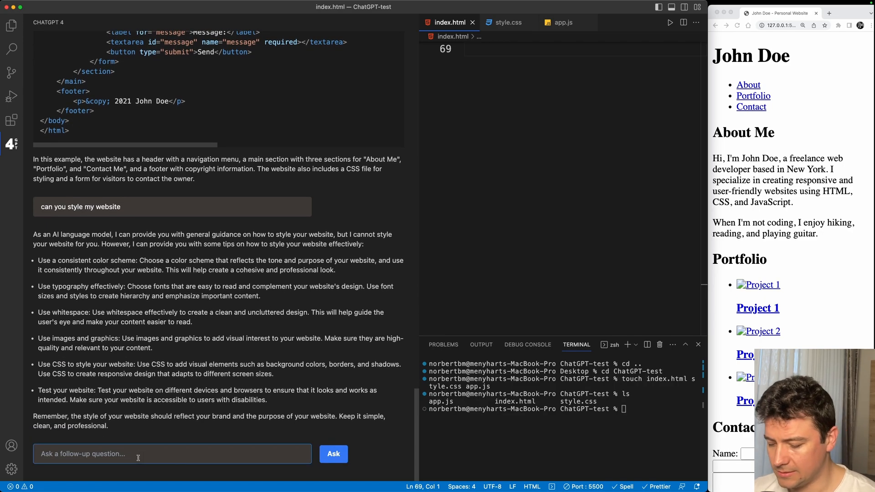
Request basic styling code and scroll through the generated CSS
type("write")
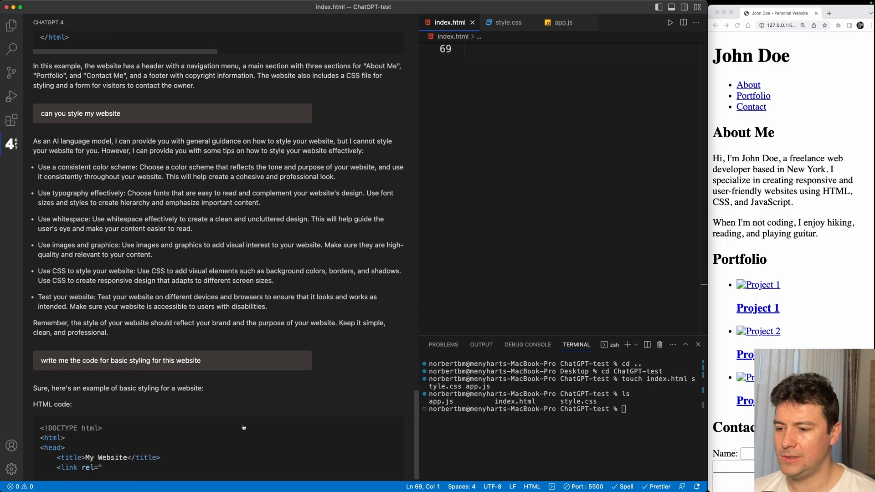
scroll("down", 3)
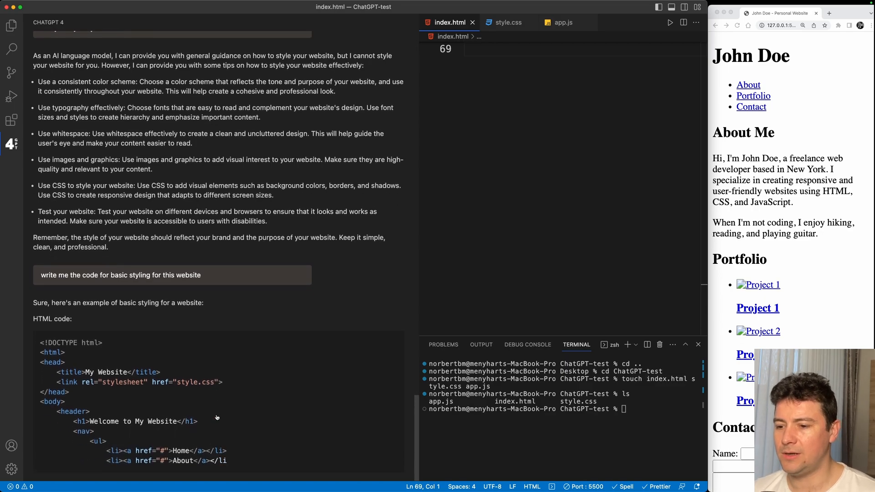
scroll("down", 3)
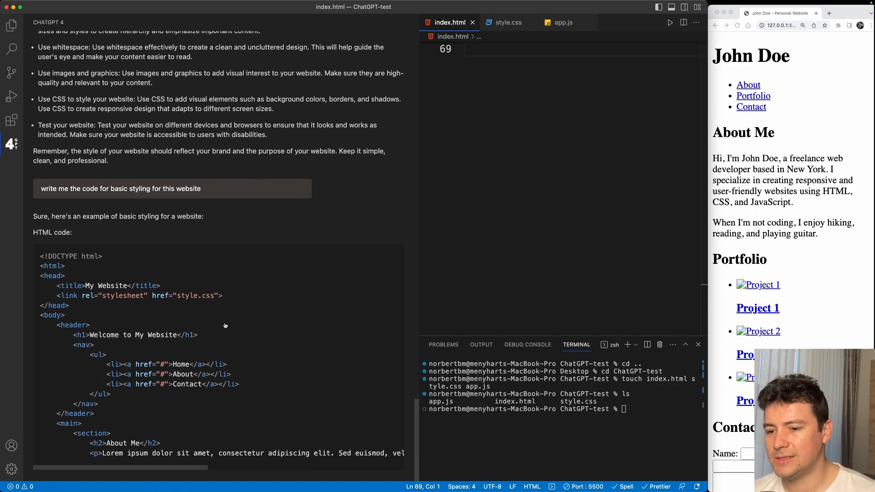
scroll("down", 3)
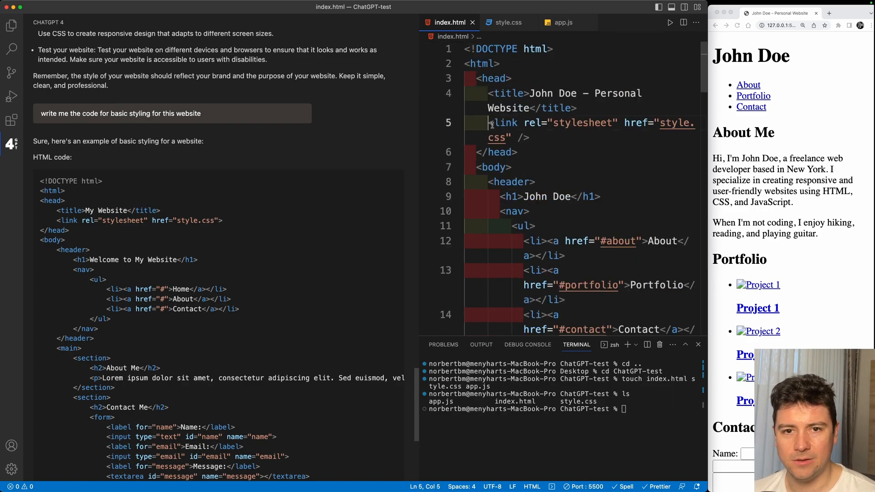
scroll("down", 3)
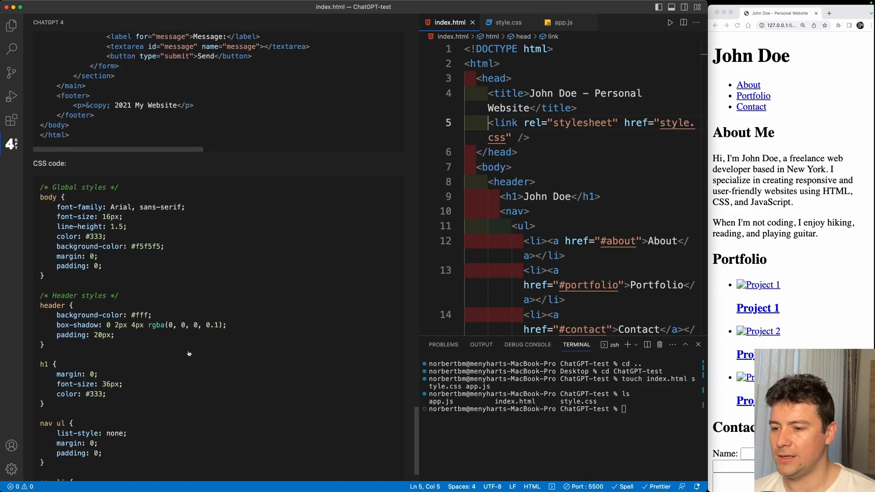
scroll("down", 3)
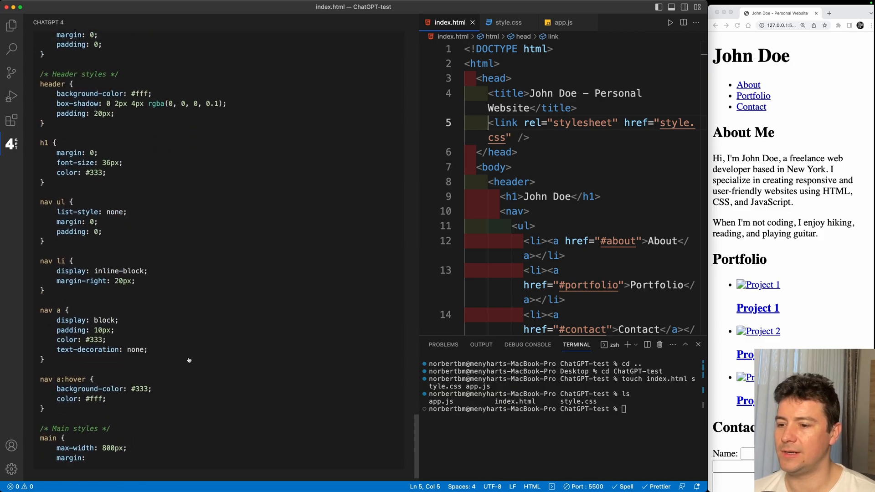
scroll("down", 3)
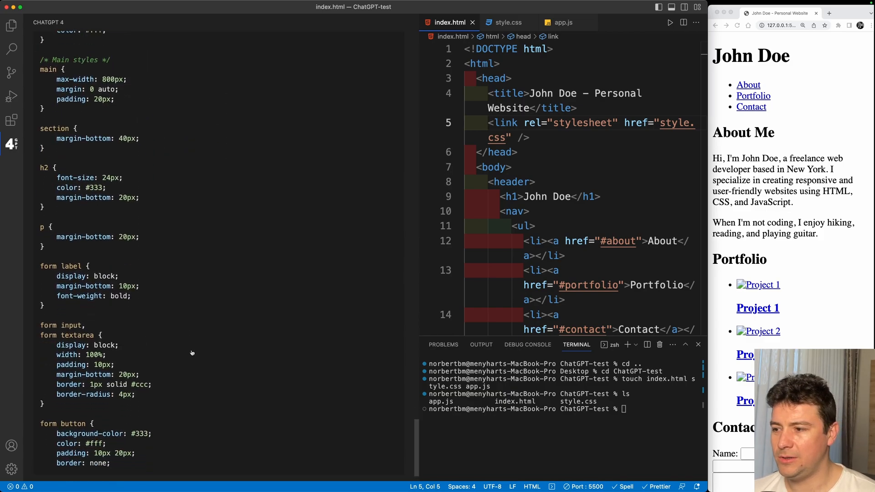
scroll("down", 3)
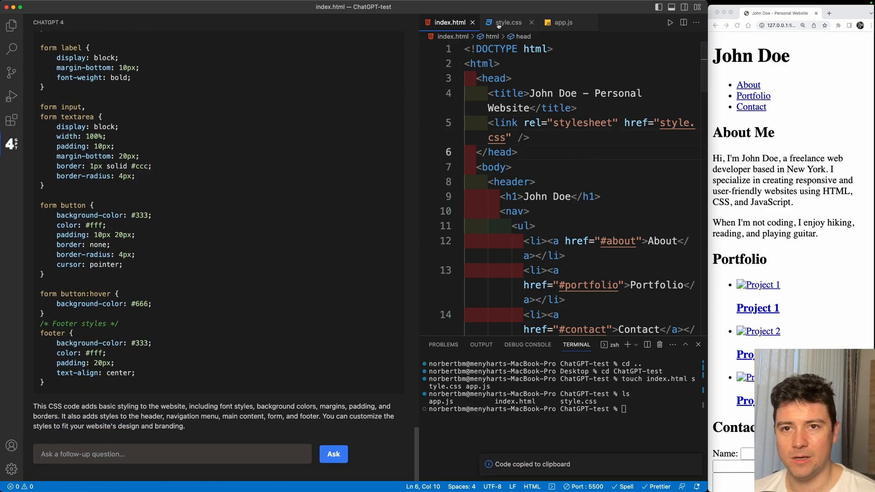
left_click(509, 22)
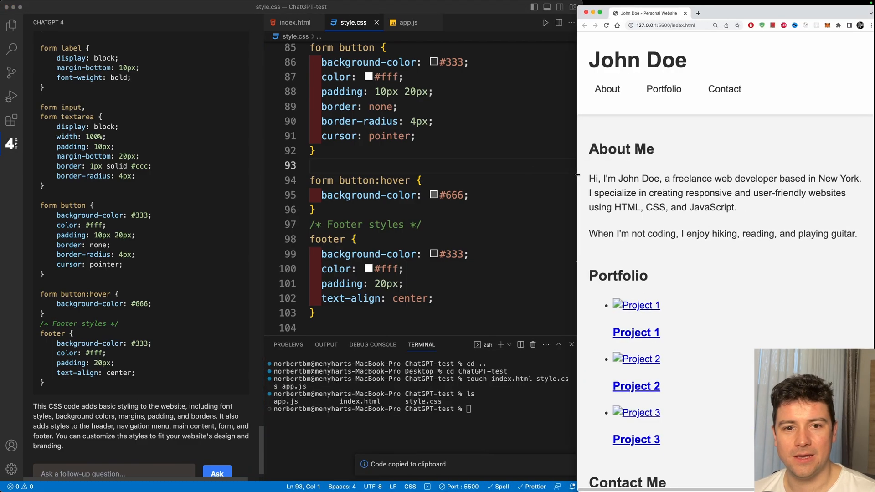
Review the pasted styles in style.css and draft a phone-responsiveness question
scroll("down", 3)
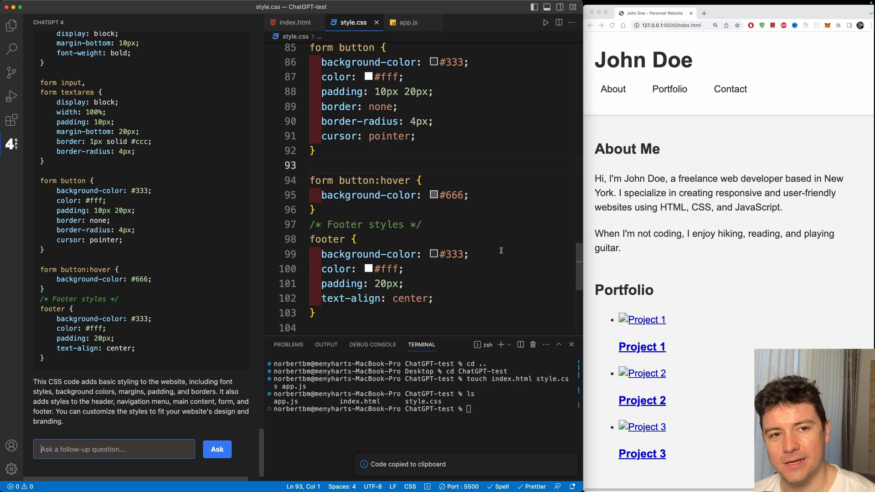
scroll("down", 3)
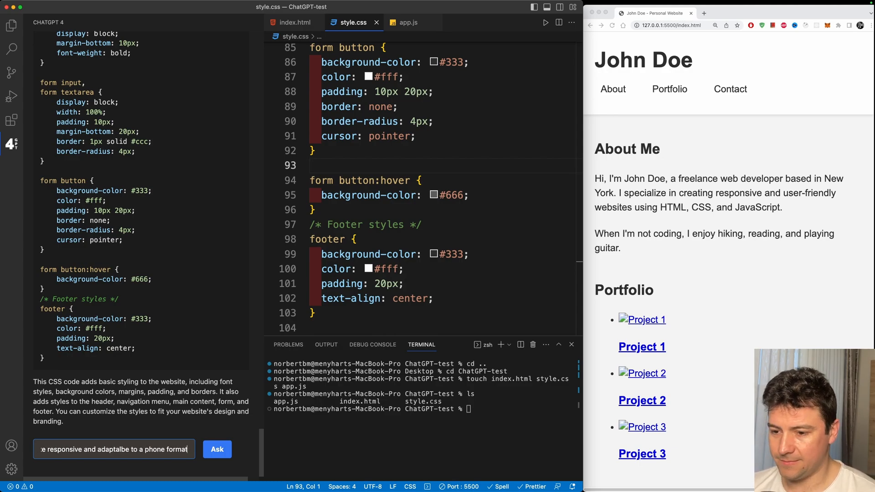
left_click(217, 449)
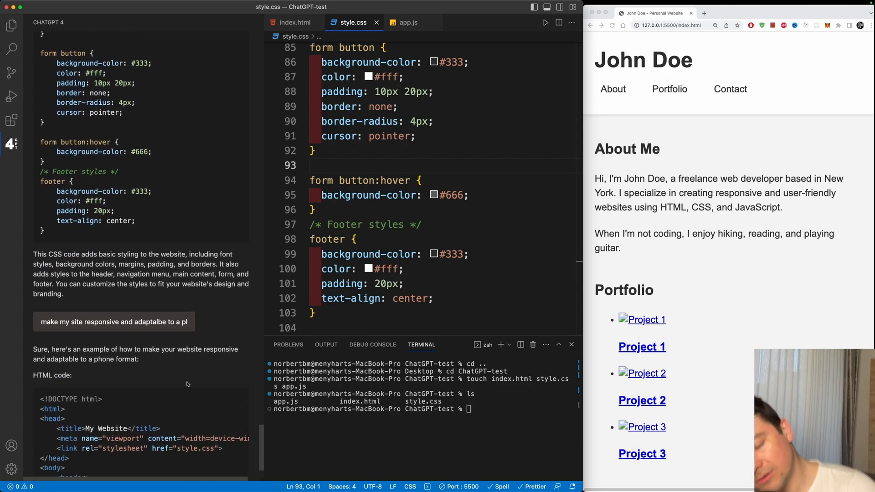
scroll("down", 3)
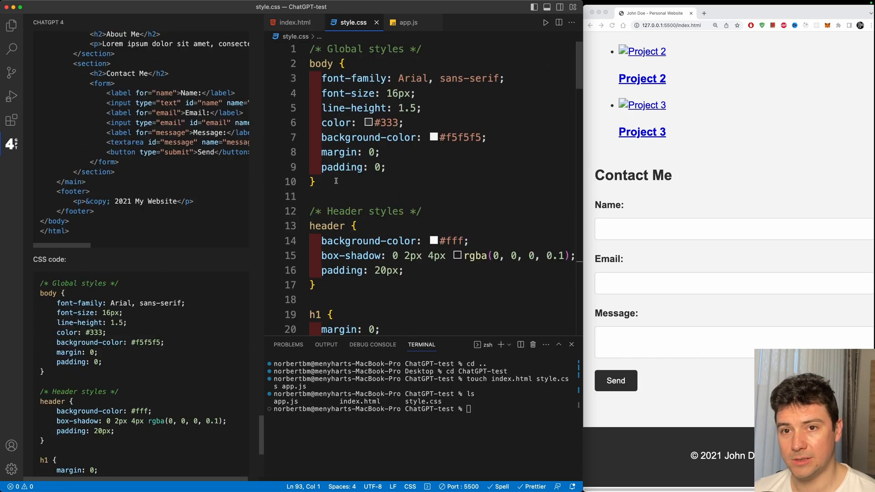
scroll("down", 3)
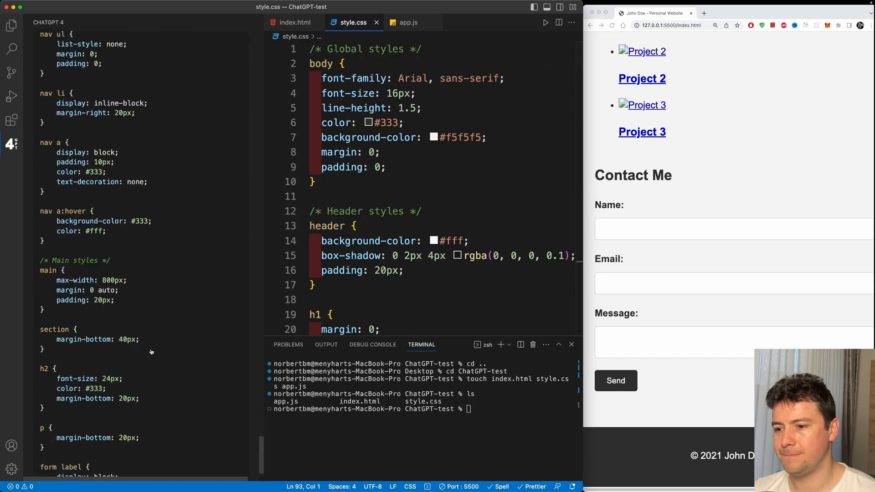
scroll("down", 3)
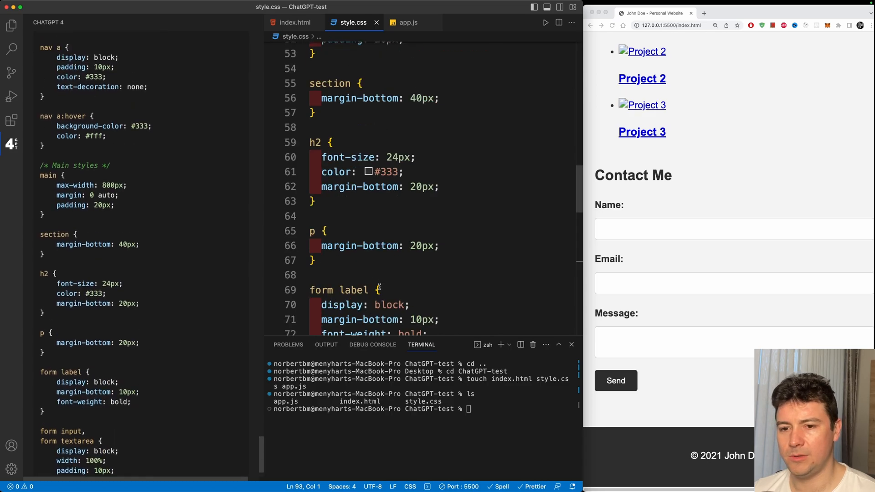
scroll("down", 3)
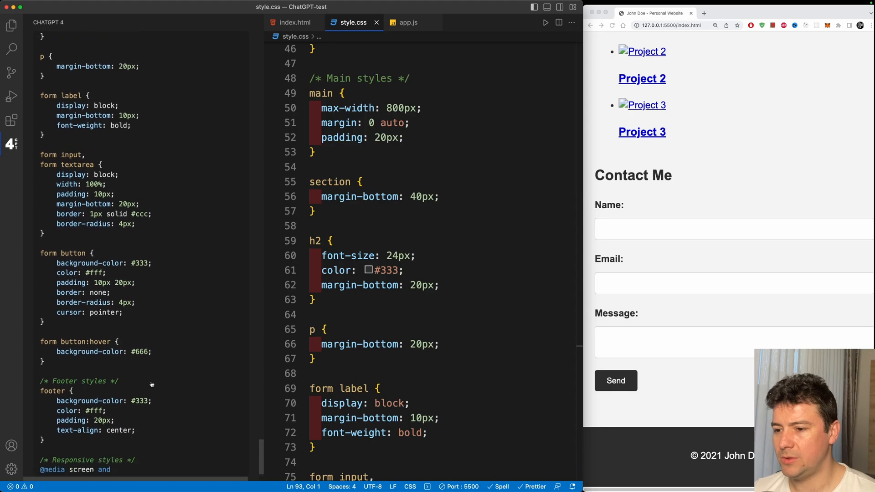
scroll("down", 3)
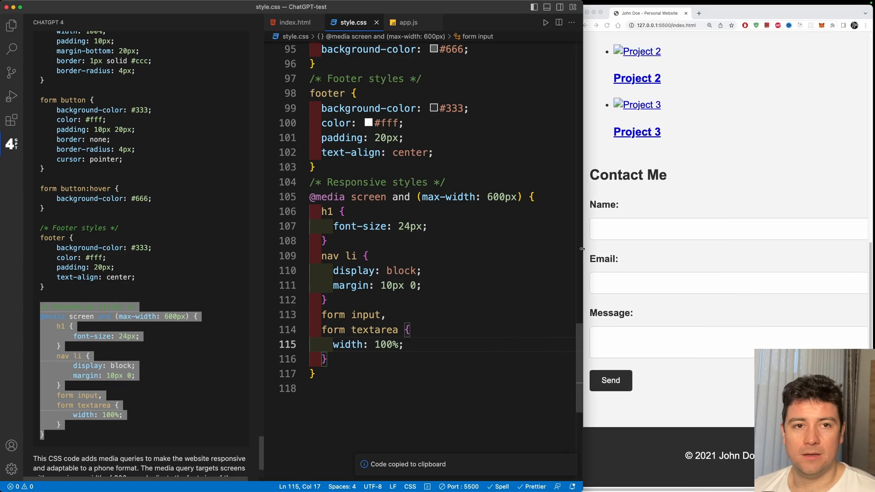
Narrow the preview browser window to show the stacked phone navigation
left_click_drag(583, 248, 499, 249)
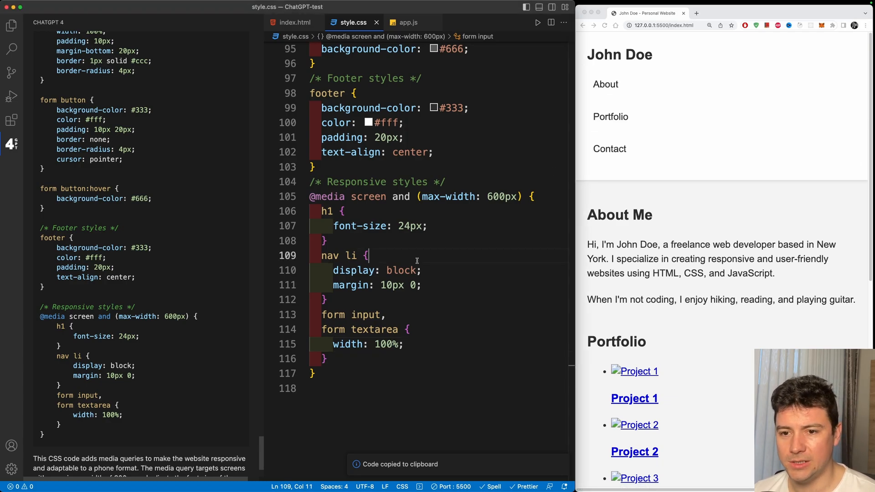
Ask ChatGPT to turn the navigation into a hamburger menu, then reopen index.html
type("make the navigat")
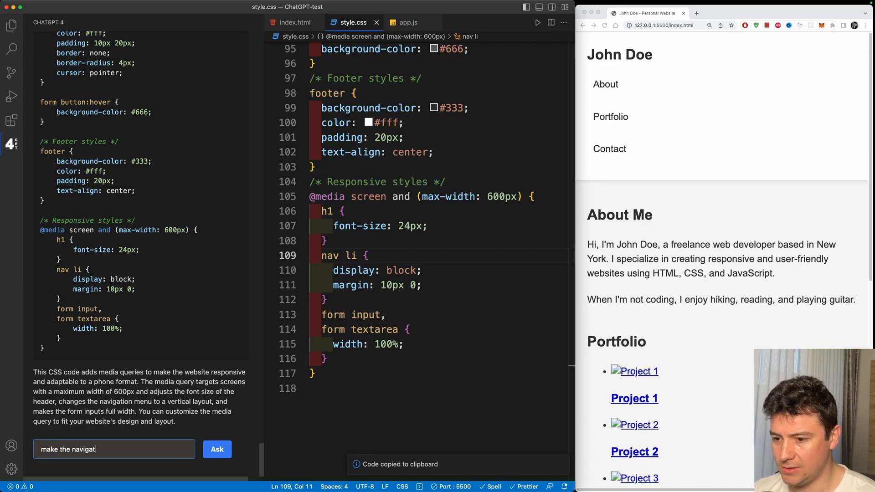
type("ion")
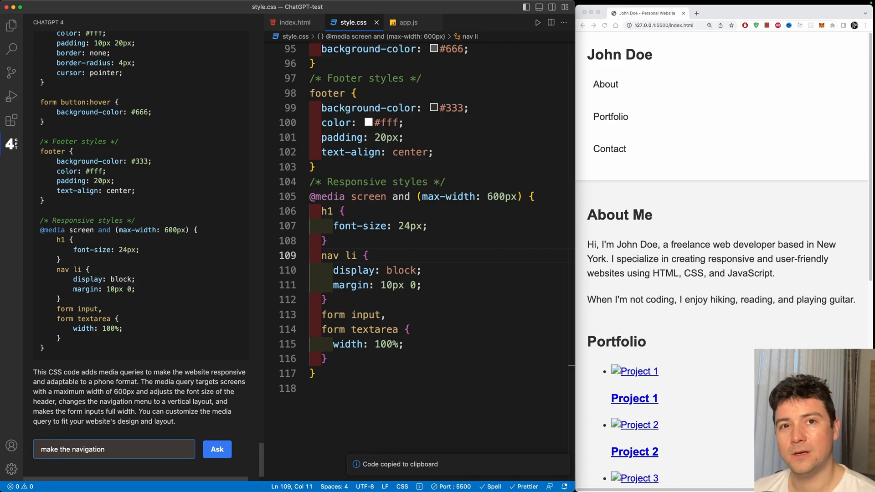
type("opene")
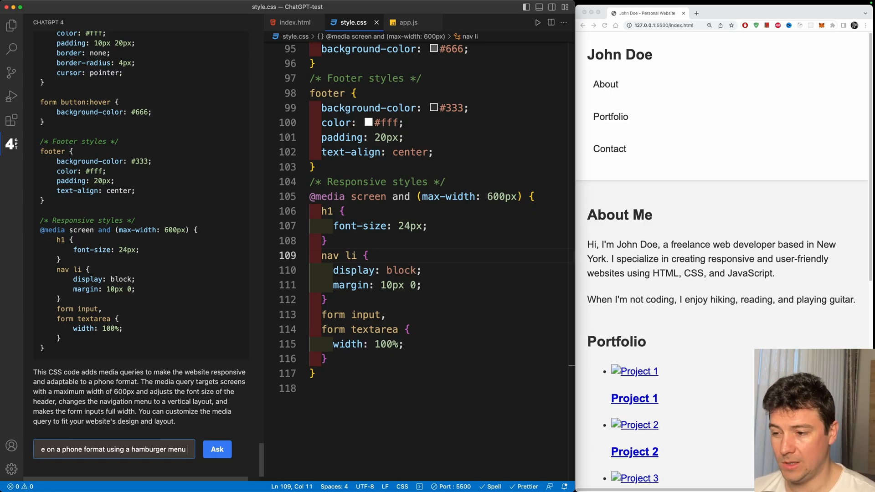
type("and using")
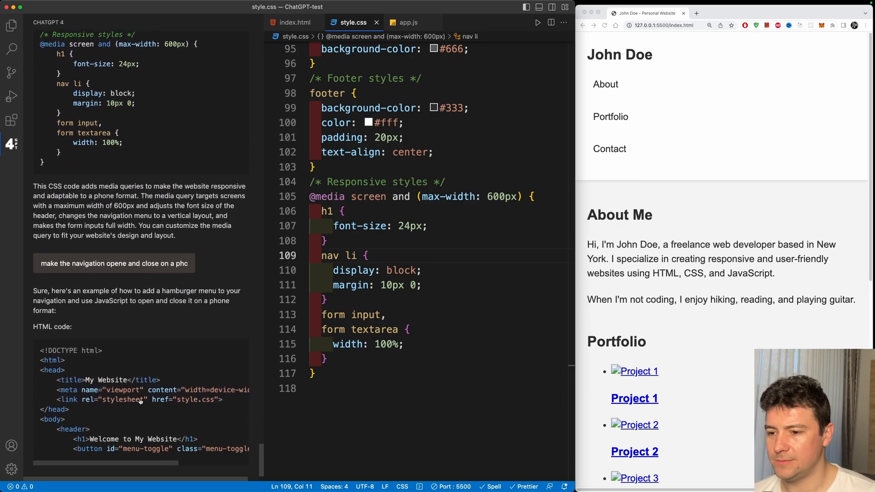
scroll("down", 3)
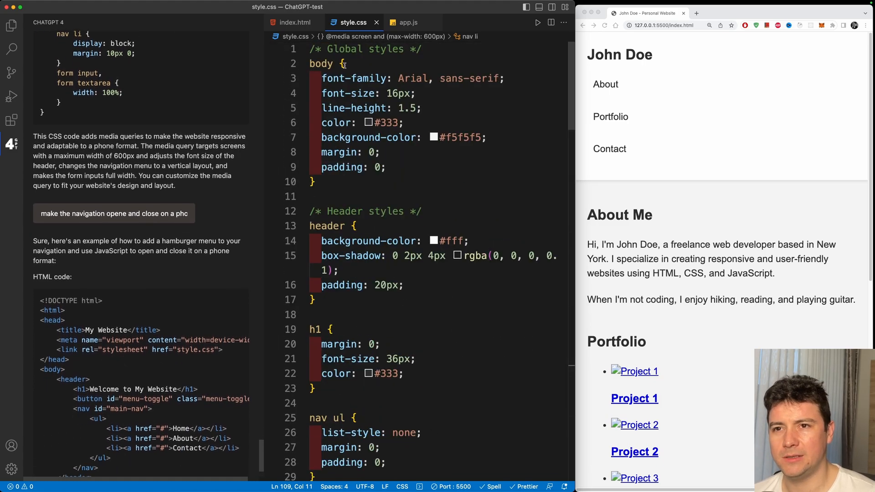
left_click(295, 21)
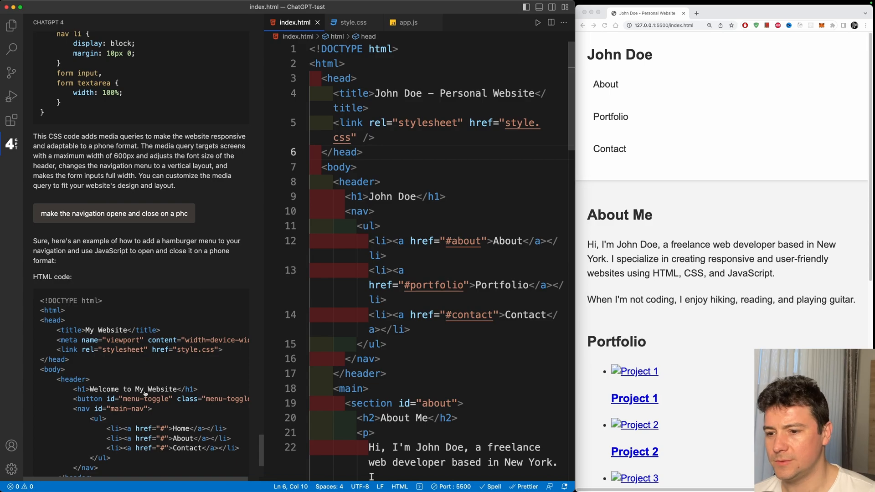
Scroll the hamburger answer to its menu-toggle CSS block and switch to style.css
scroll("down", 3)
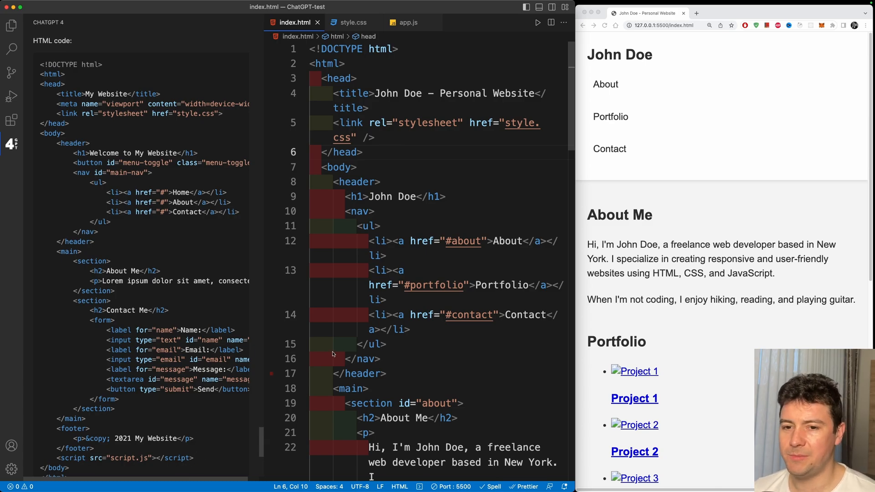
scroll("down", 3)
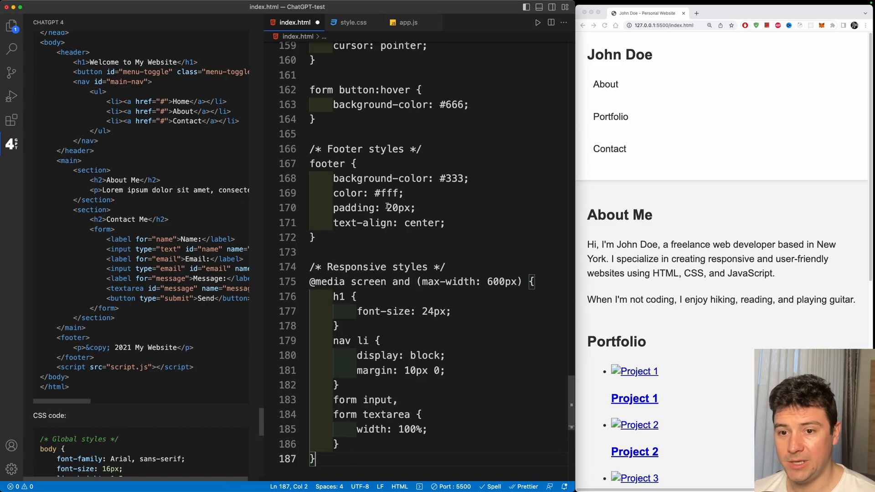
scroll("down", 3)
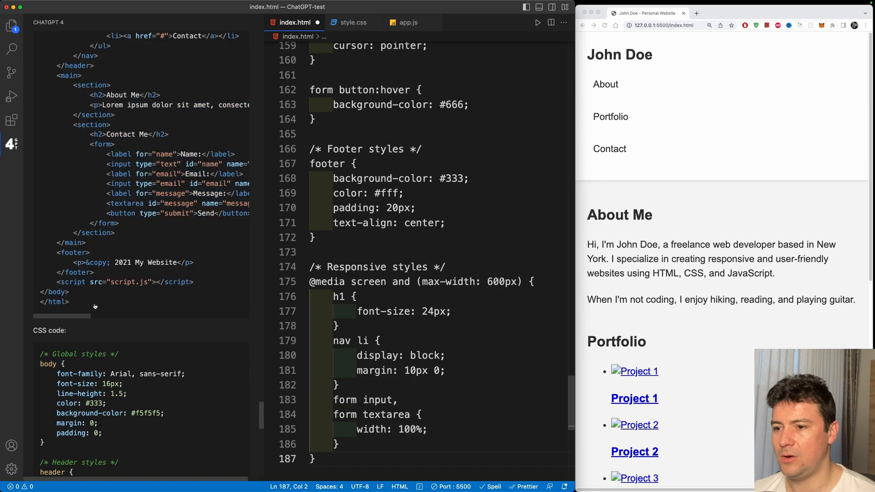
scroll("down", 3)
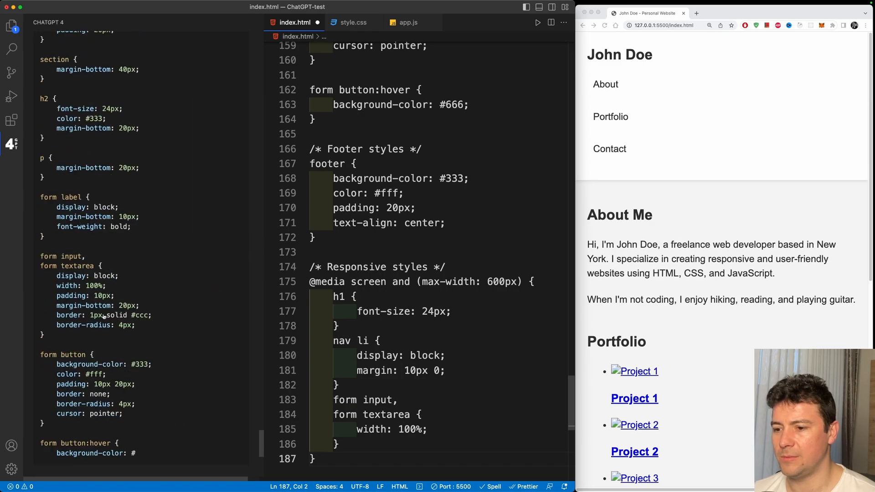
scroll("down", 3)
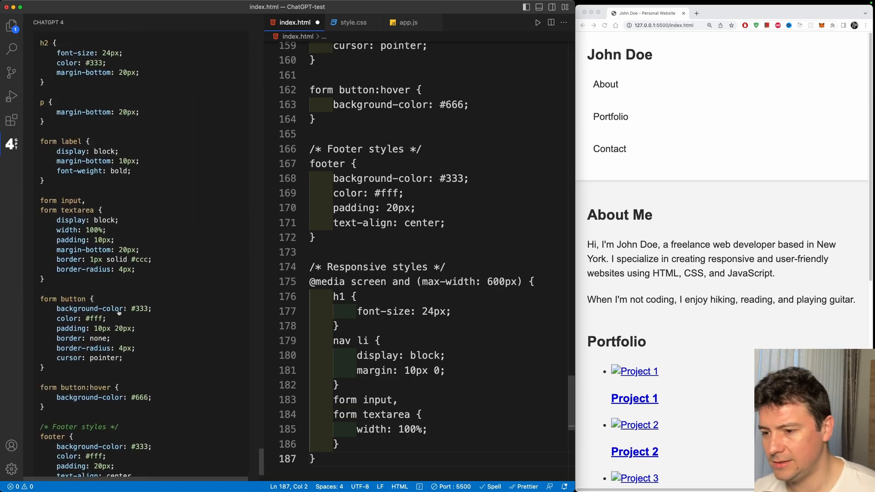
scroll("down", 3)
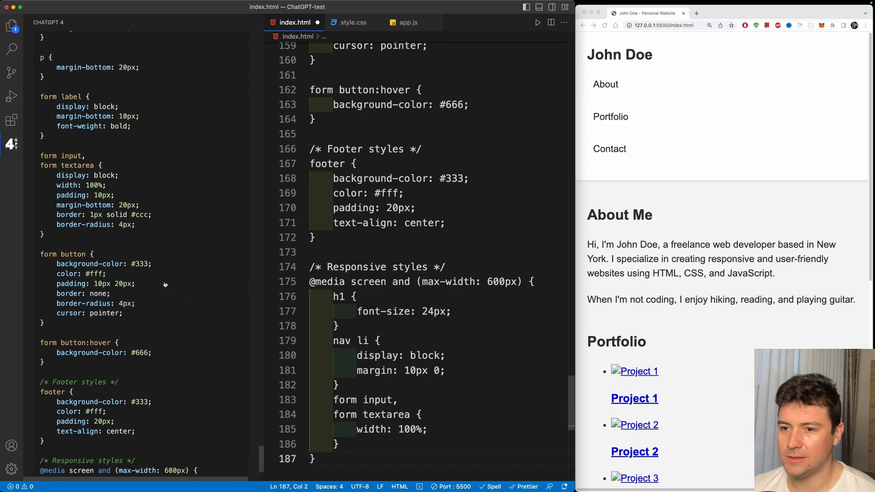
scroll("down", 3)
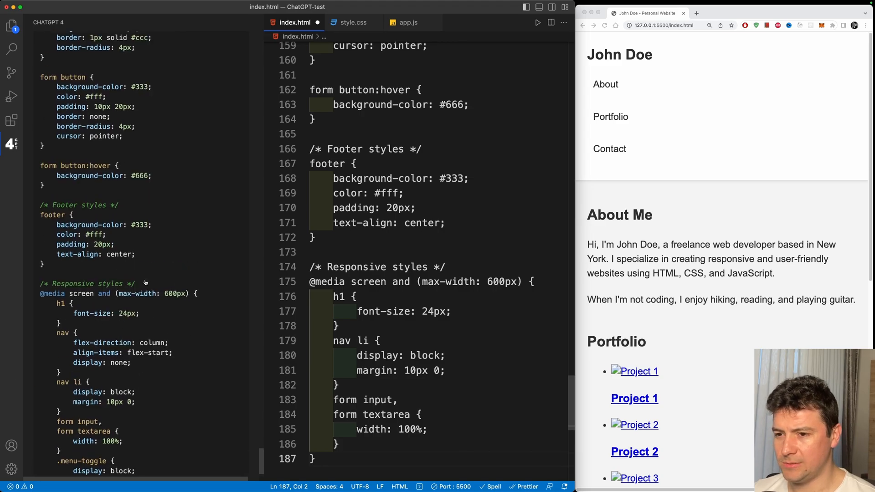
scroll("down", 3)
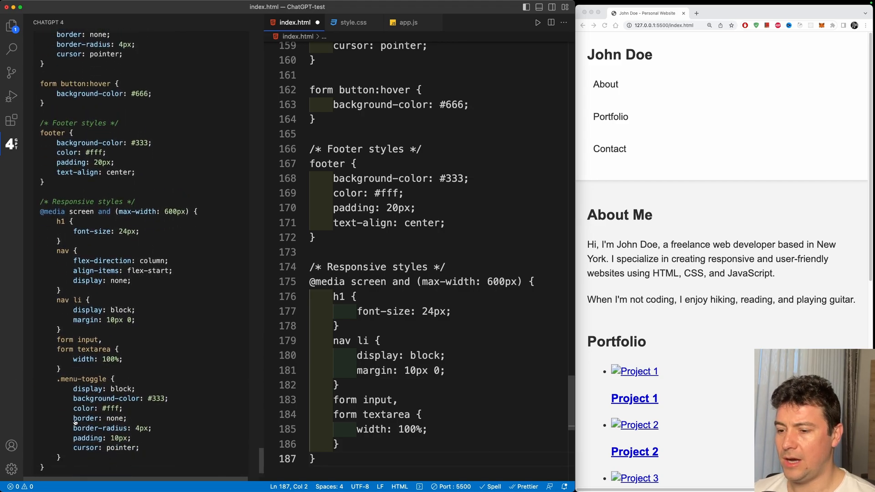
scroll("down", 3)
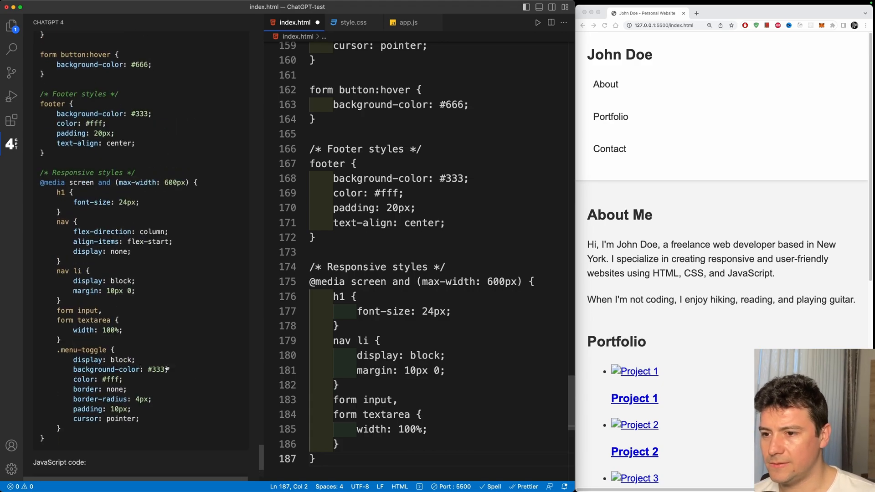
mouse_move(198, 317)
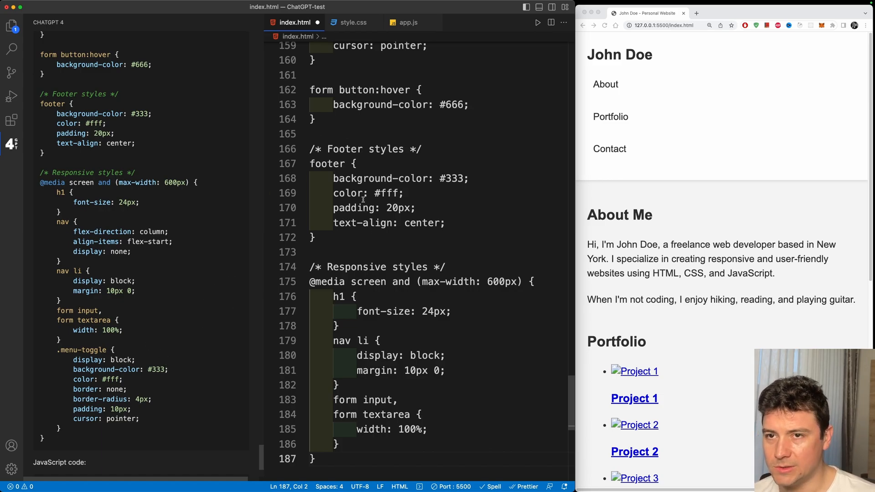
scroll("down", 3)
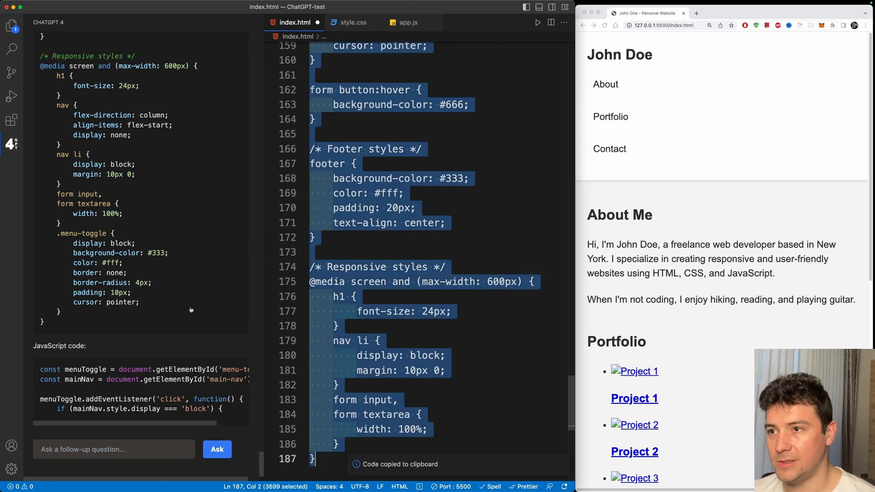
left_click(355, 22)
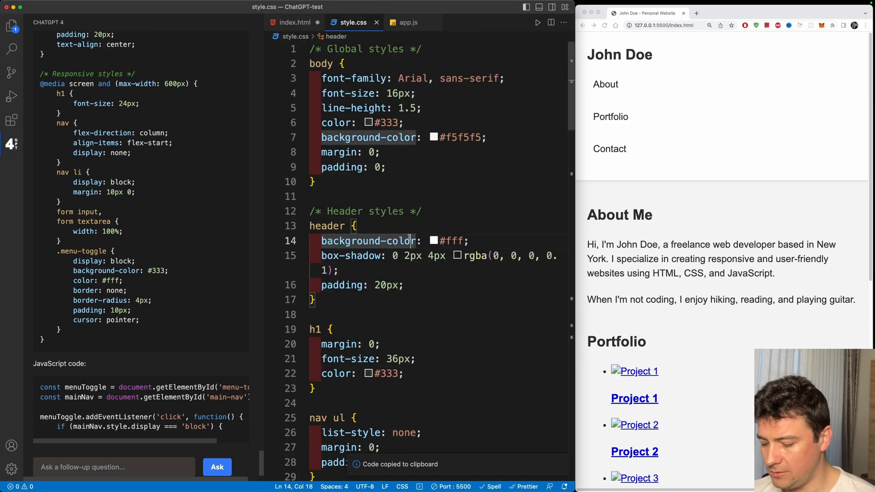
Return to index.html with the new hamburger-menu page after adding the menu-toggle CSS
scroll("down", 3)
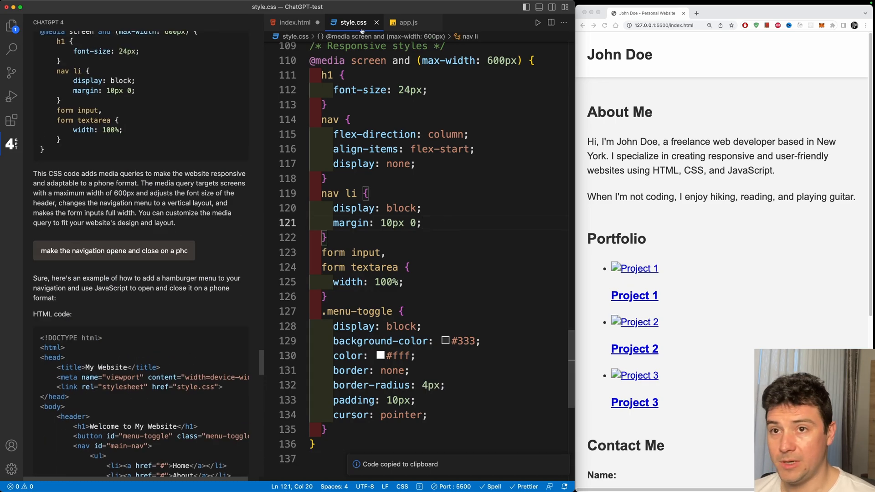
left_click(292, 23)
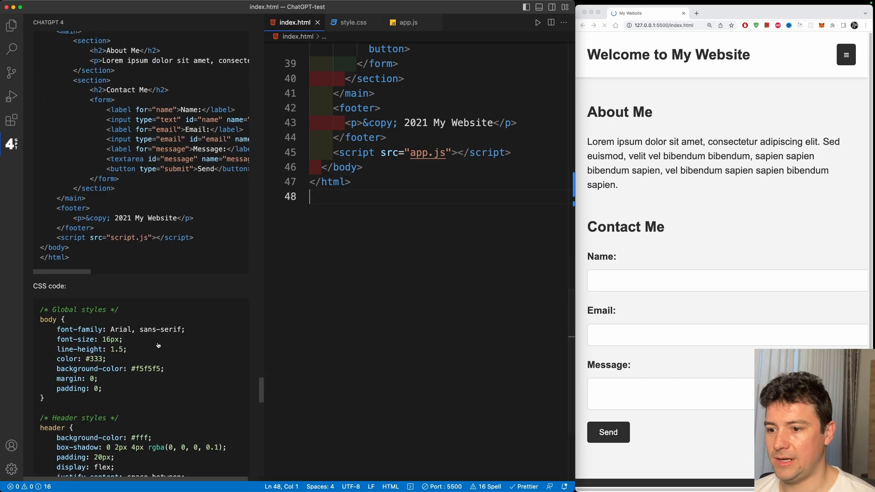
scroll("down", 3)
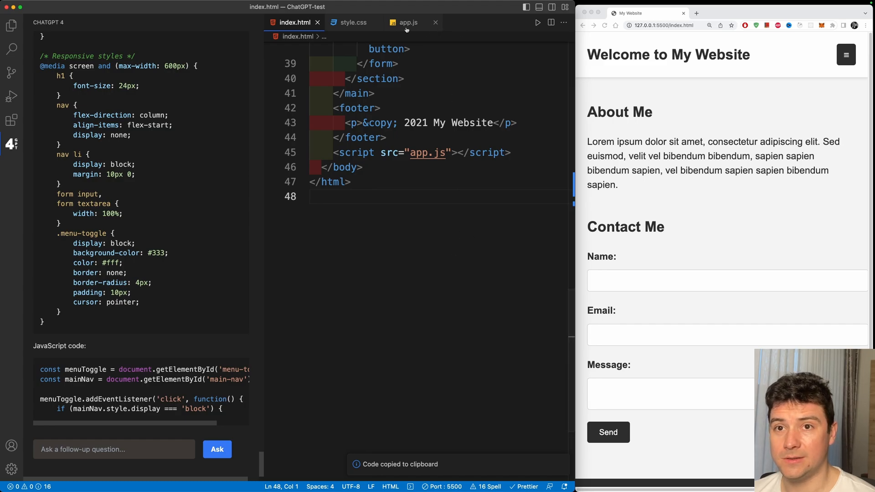
Paste the menu-toggle JavaScript into app.js and ask ChatGPT to complete the click handler
left_click(408, 22)
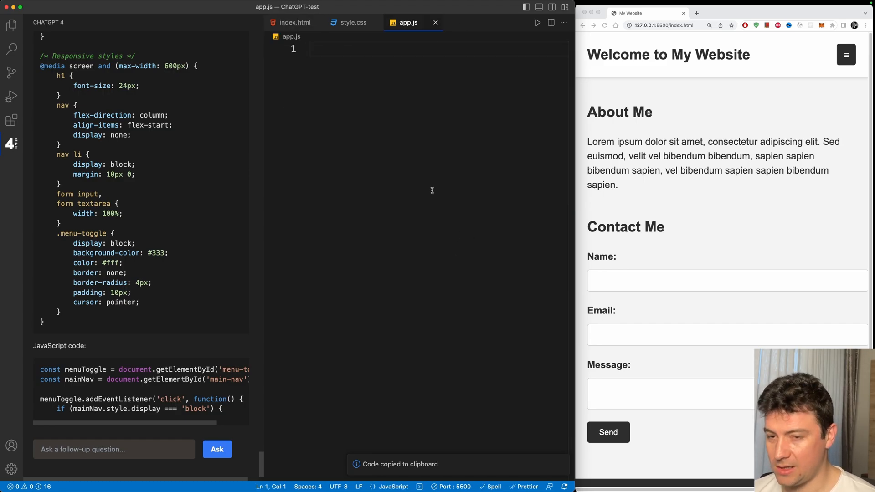
key("Cmd+V")
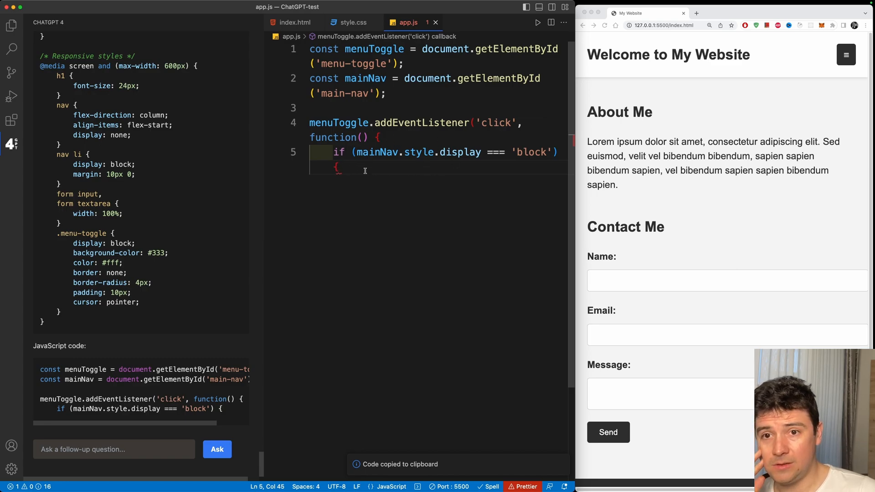
left_click(105, 450)
type("you didn't finish the js code")
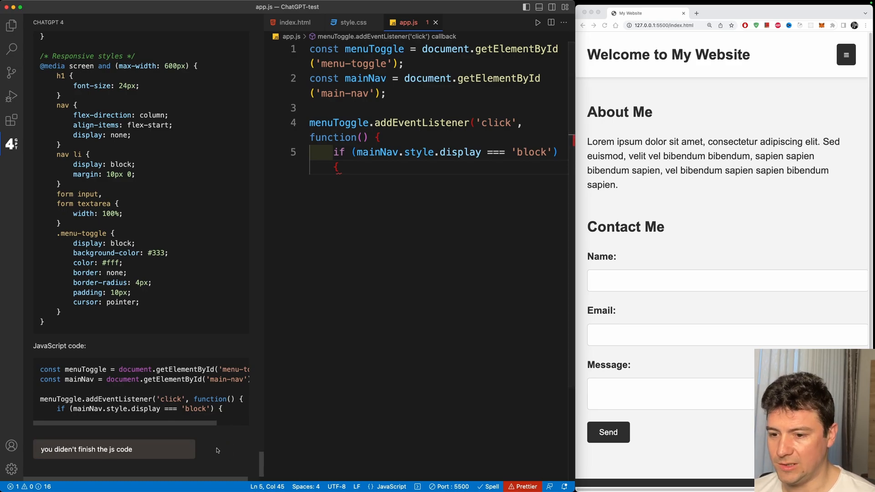
scroll("down", 3)
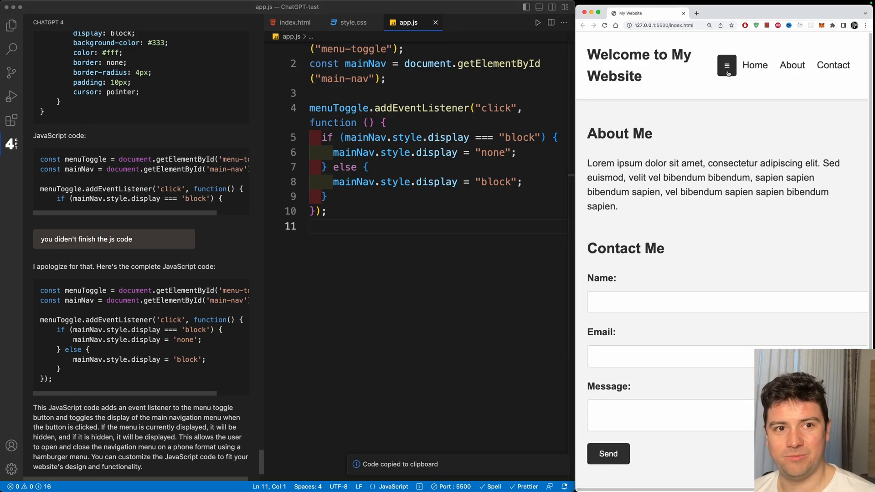
left_click(727, 65)
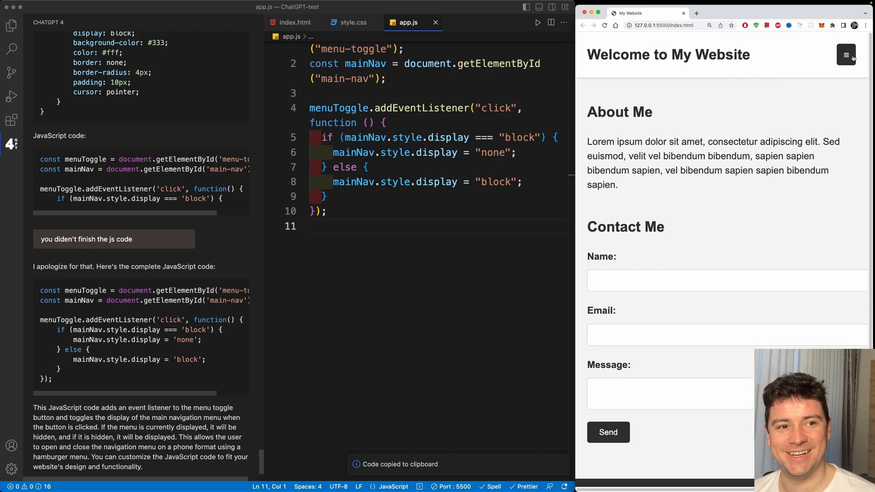
left_click(846, 55)
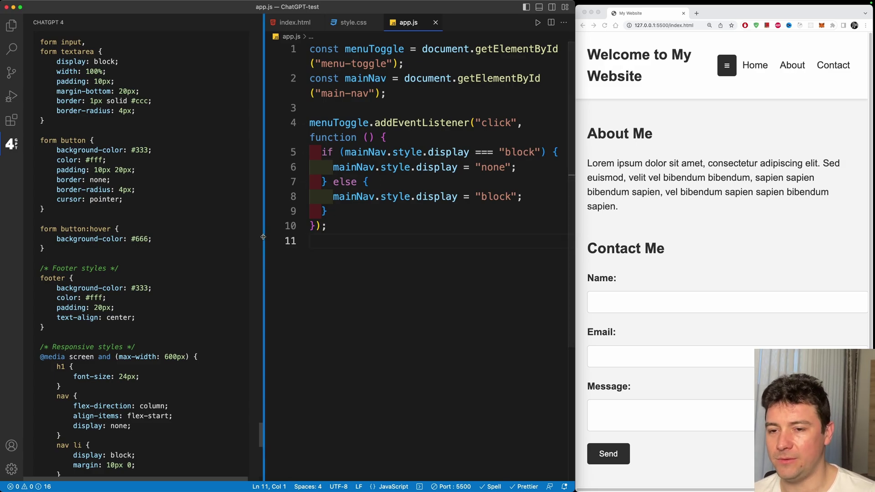
scroll("down", 3)
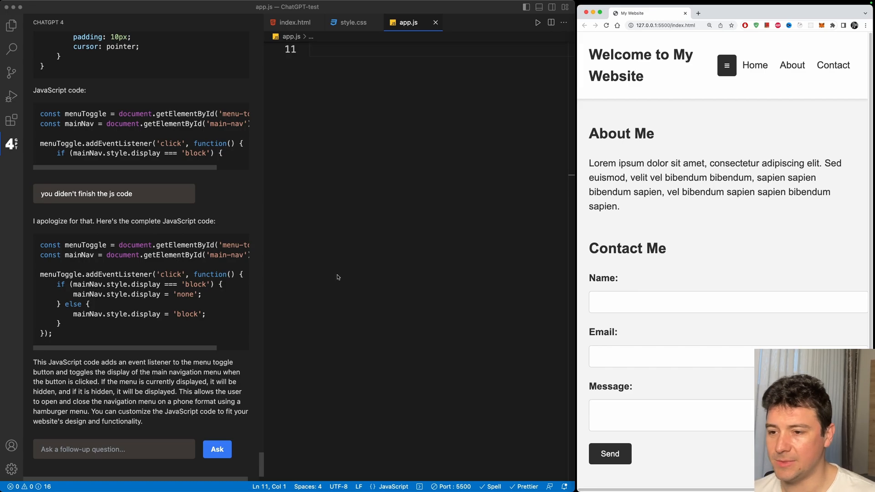
mouse_move(452, 244)
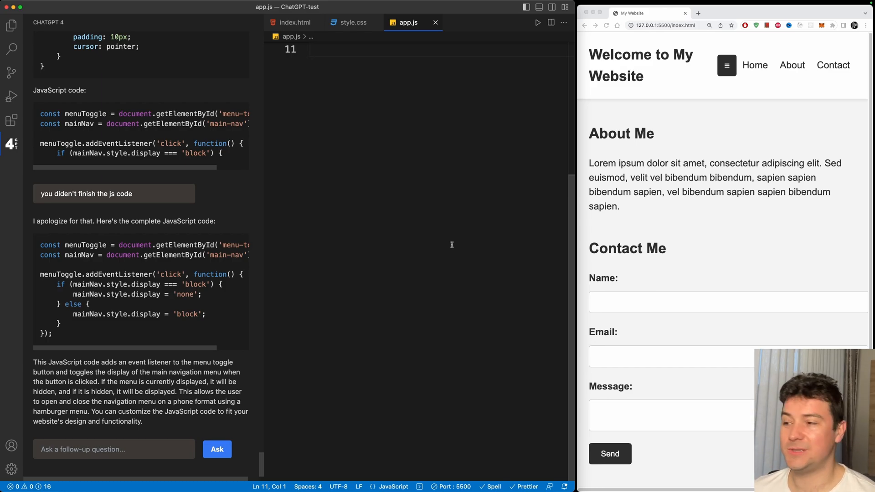
mouse_move(401, 313)
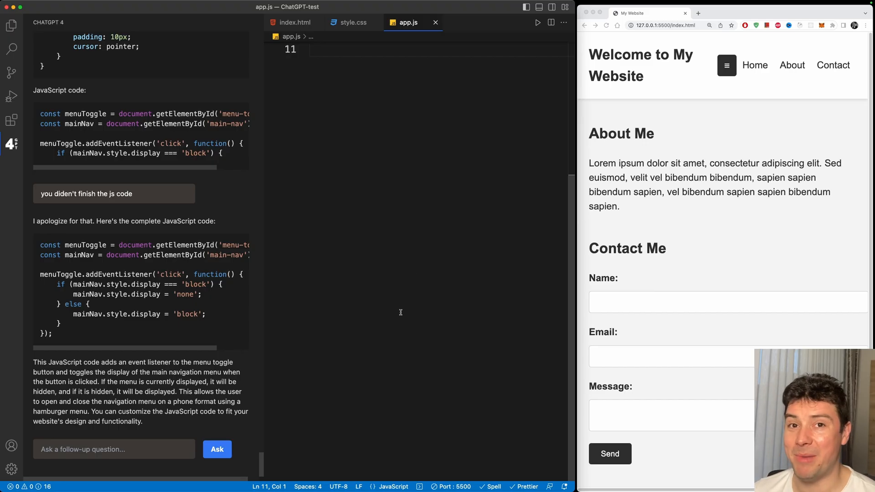